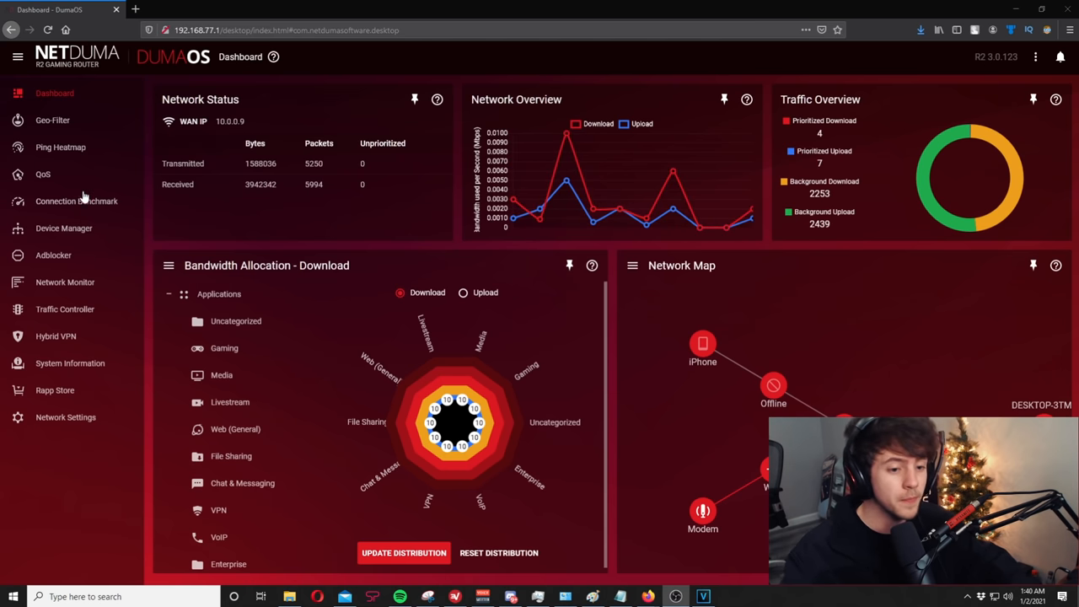
mouse_move(61, 147)
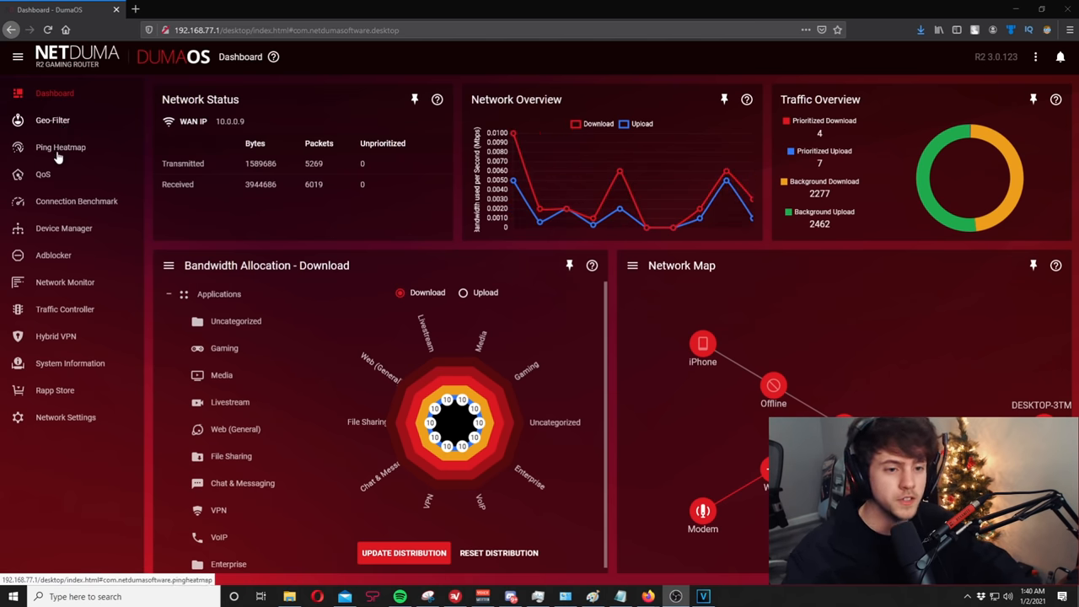
- Open DumaOS's Ping Heatmap and choose Call of Duty: Warzone as the ping target
click(53, 119)
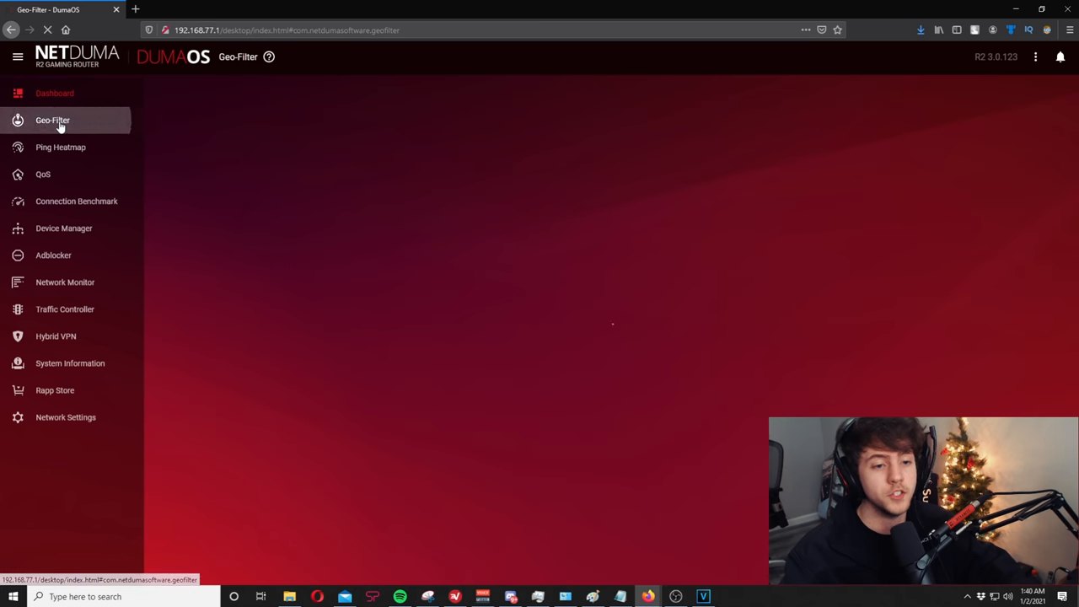
click(52, 120)
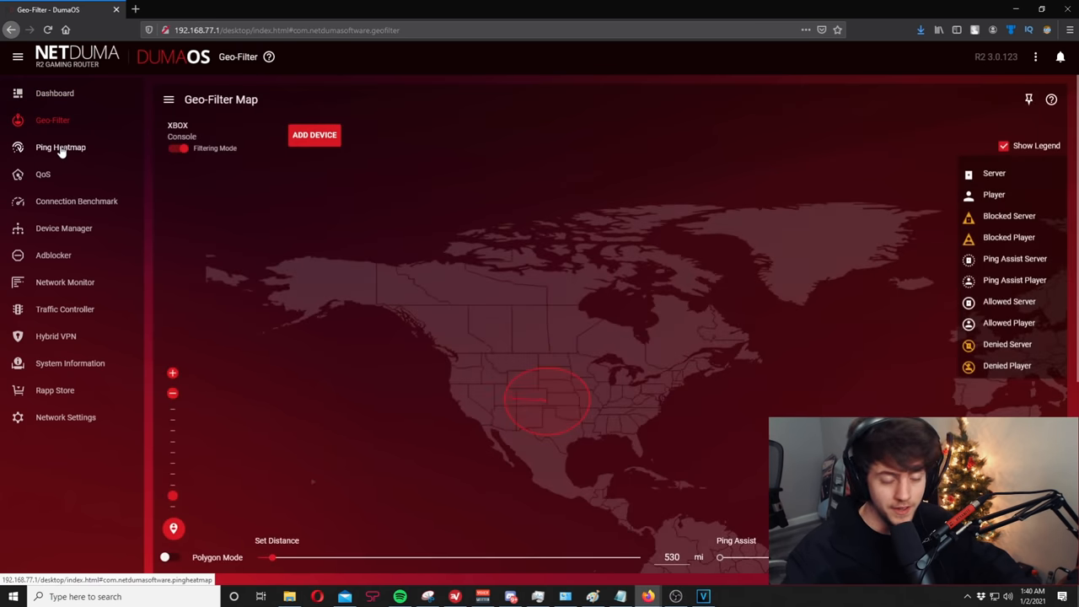
click(61, 147)
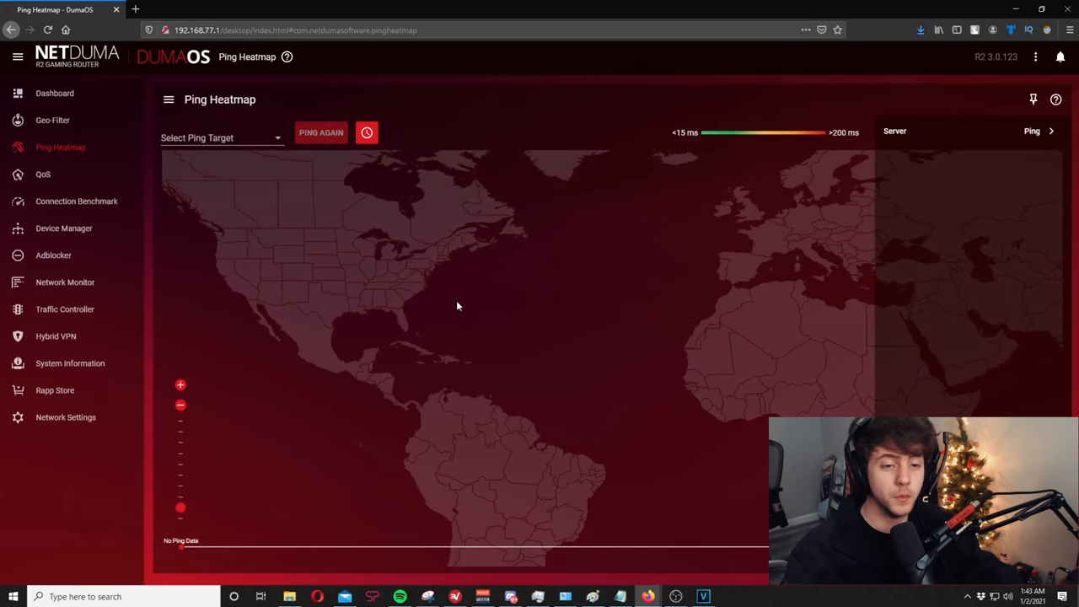
click(219, 137)
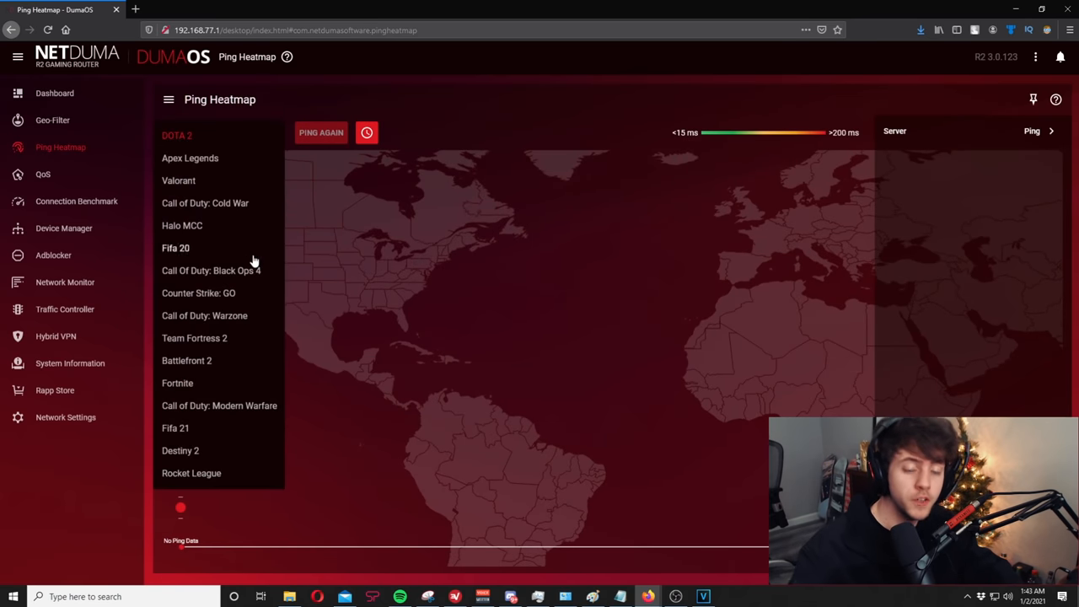
click(204, 315)
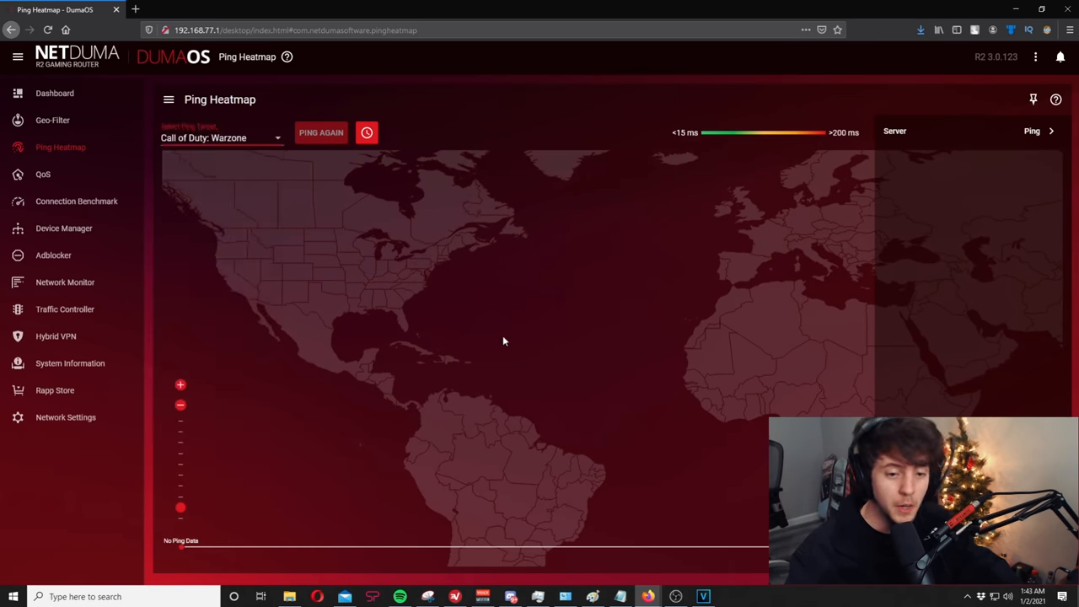
- Ping the Warzone servers twice, pan to North America, and return to Geo-Filter
click(321, 133)
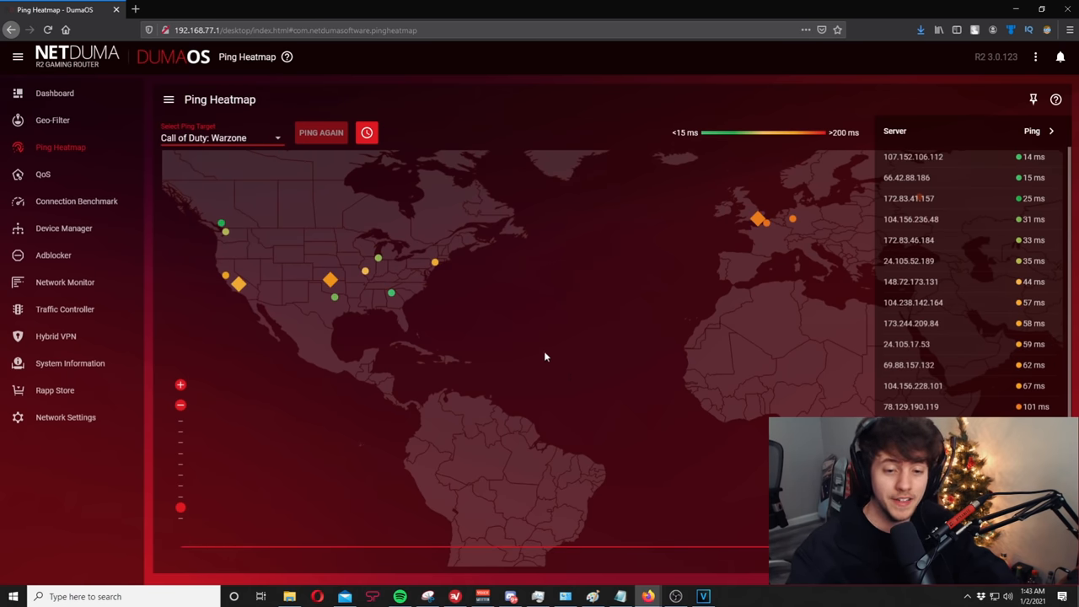
click(320, 132)
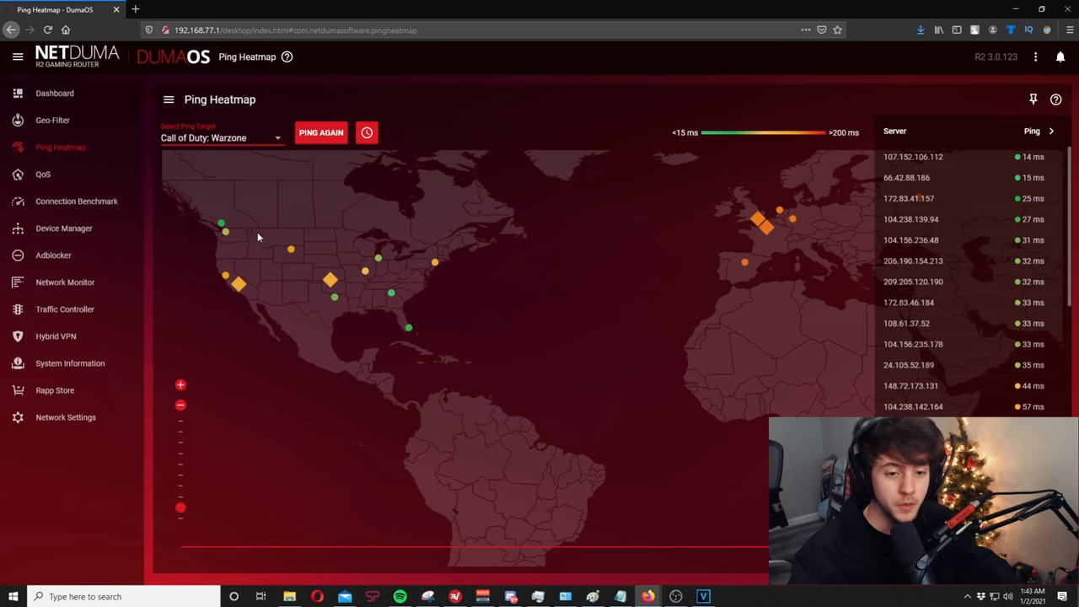
mouse_move(538, 297)
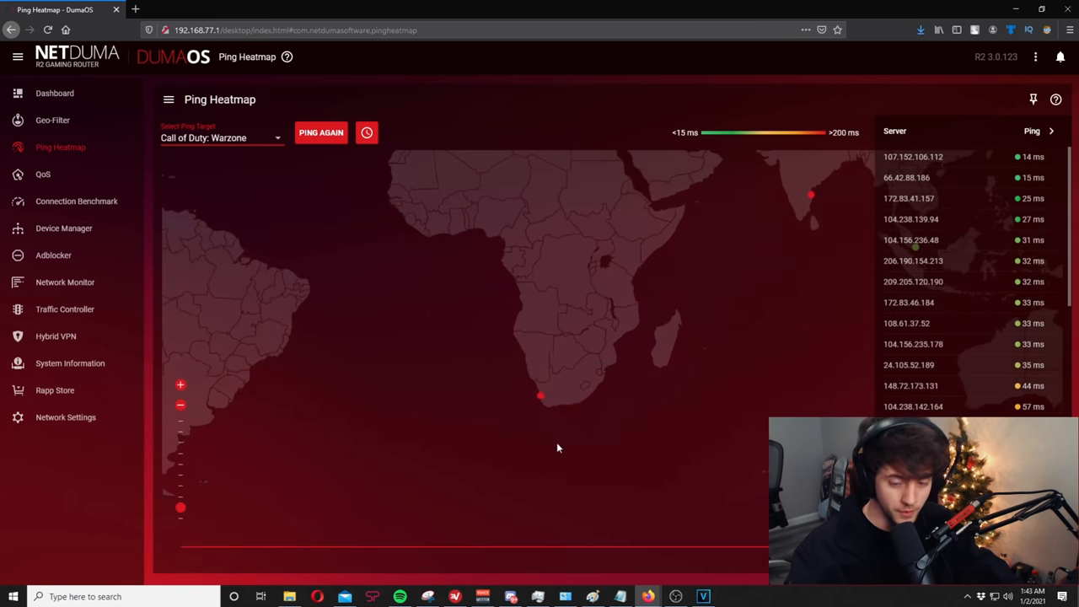
drag(557, 448, 369, 316)
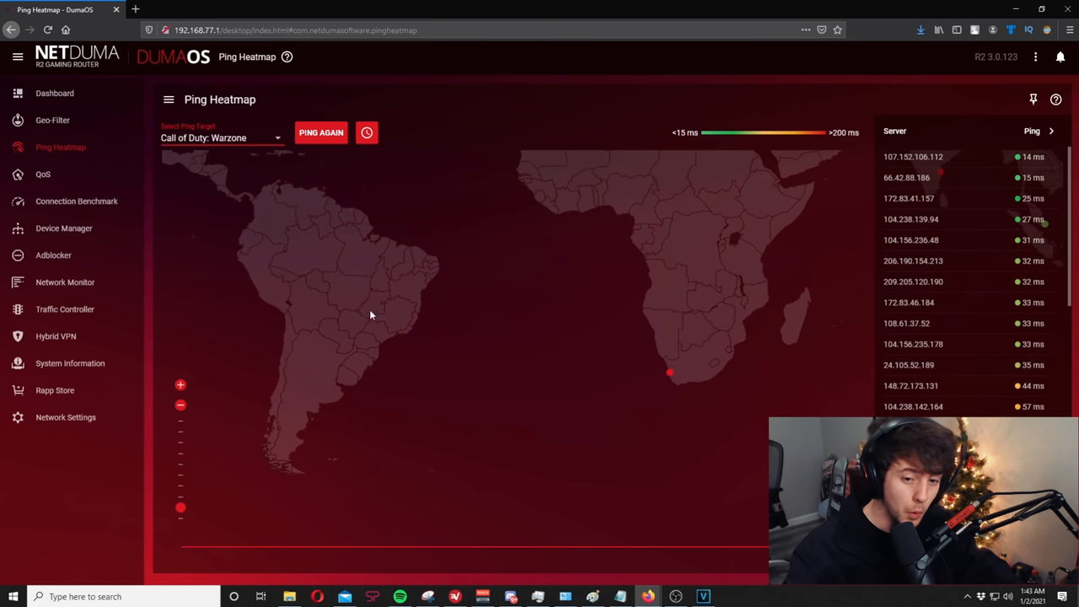
drag(369, 315, 607, 276)
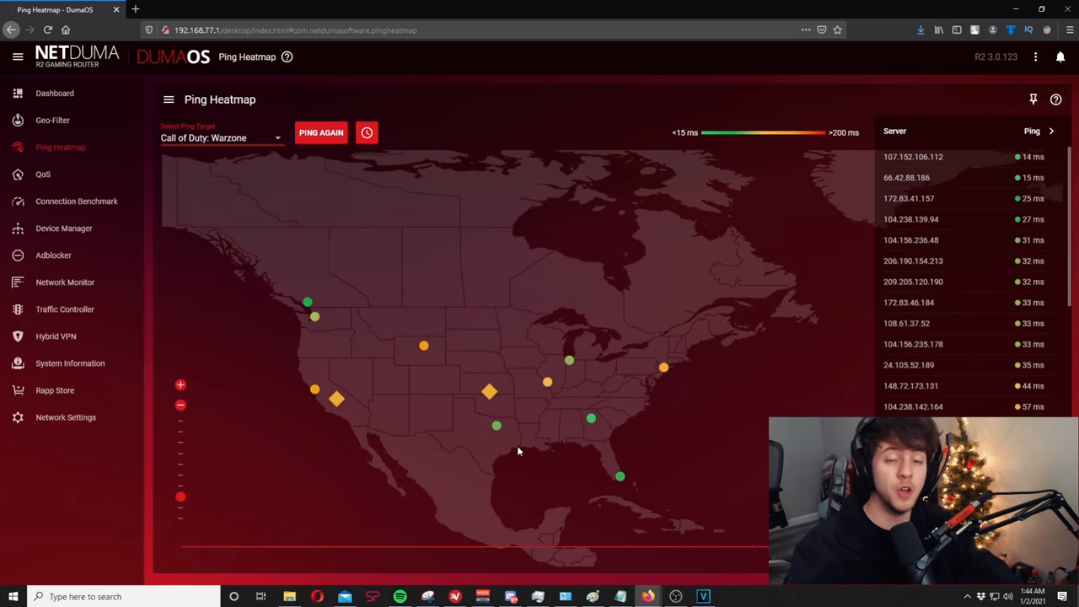
click(52, 120)
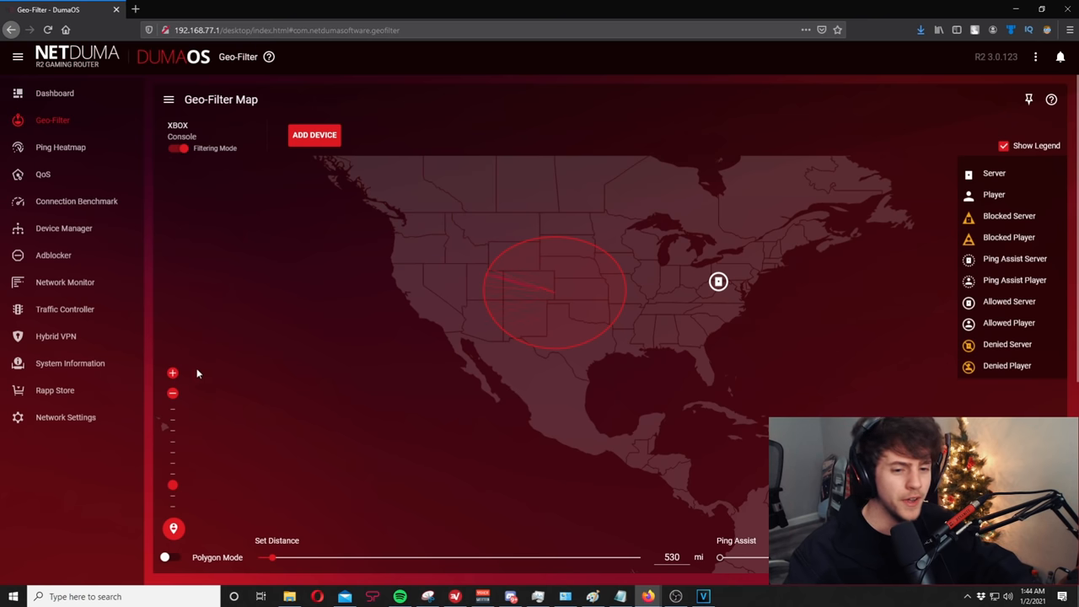
- Adjust the Geo-Filter distance slider, trying 384 miles and settling around 1223 miles
drag(272, 556, 267, 556)
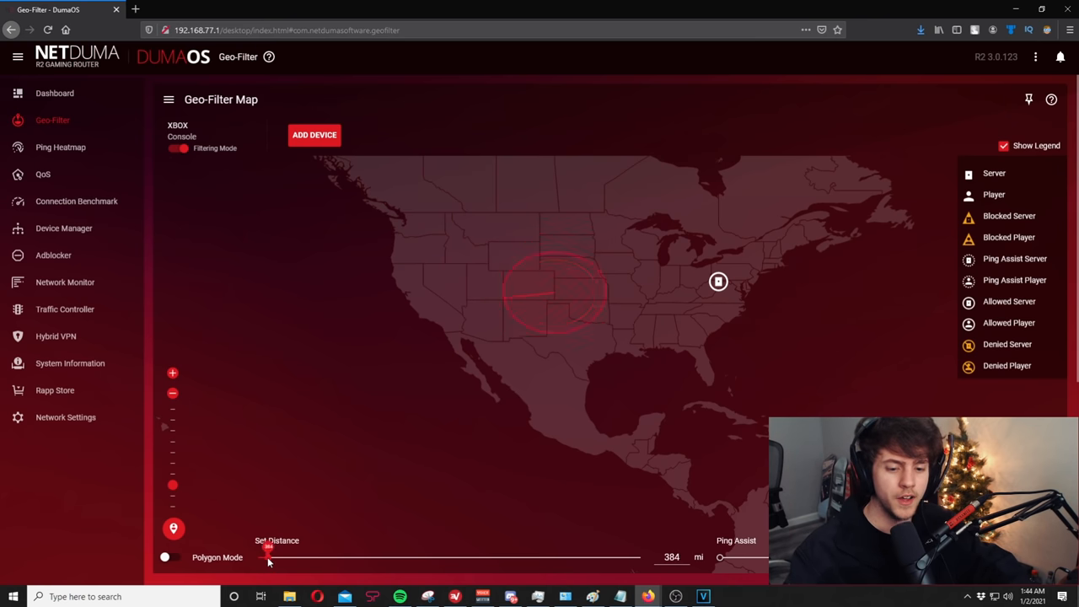
drag(268, 557, 295, 558)
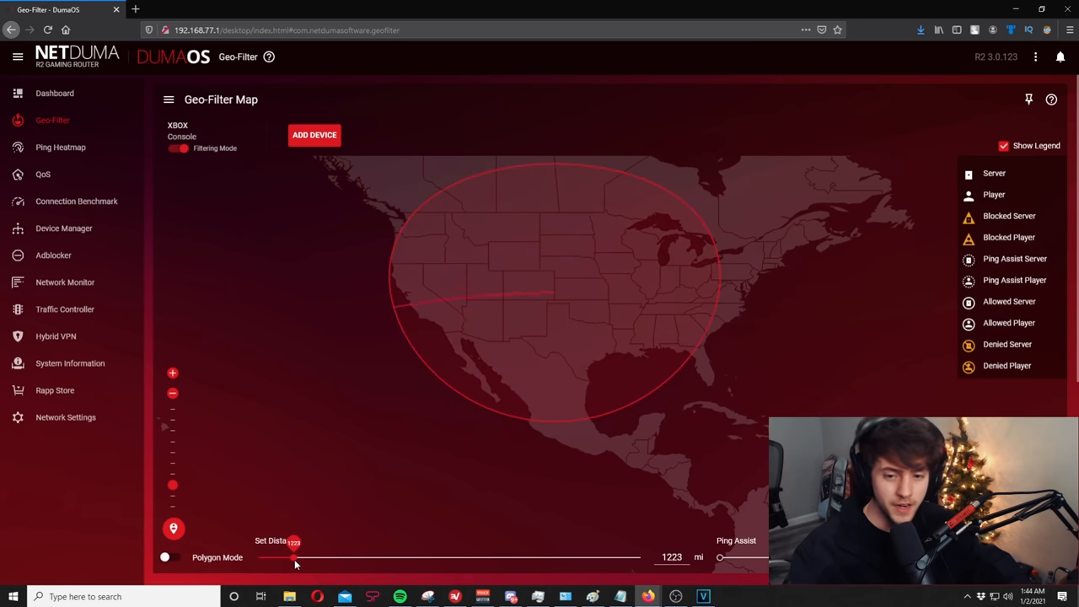
drag(295, 557, 275, 556)
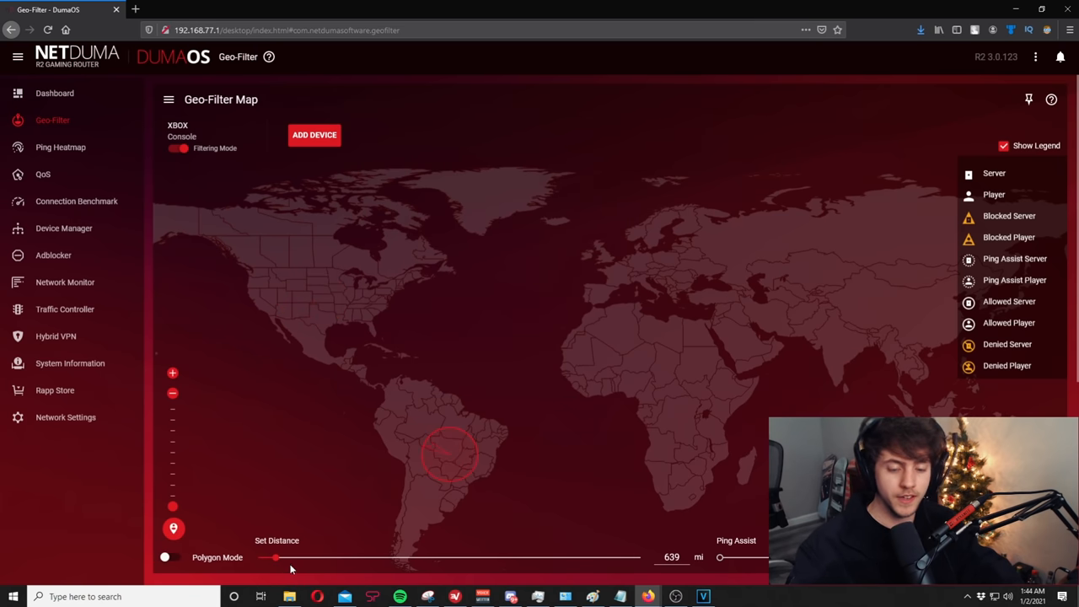
drag(274, 557, 289, 556)
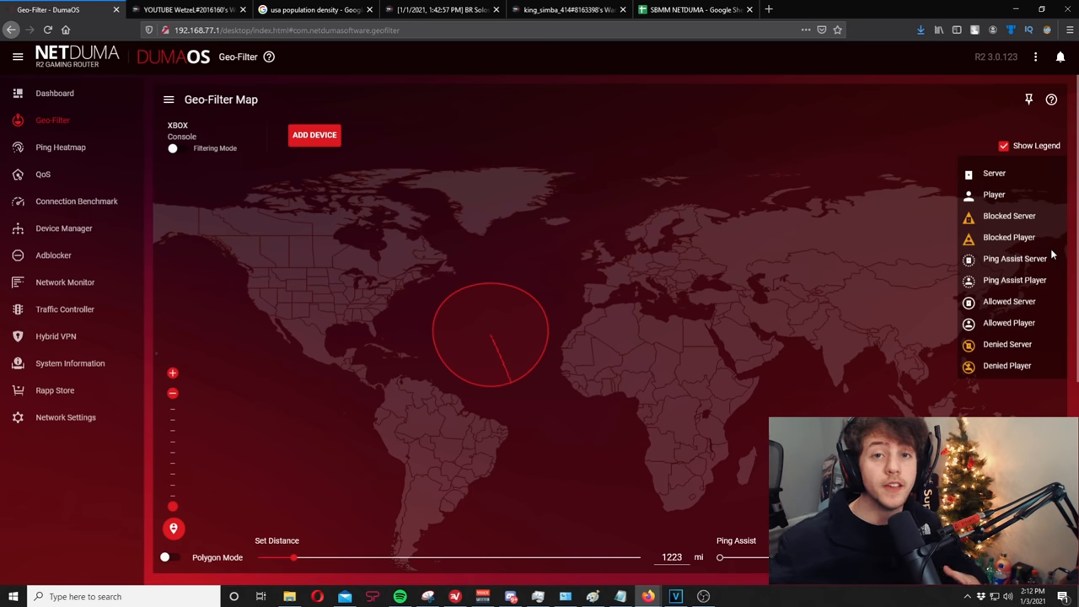
- Glance at the tracker.gg match history, then toggle Xbox filtering back on
click(186, 9)
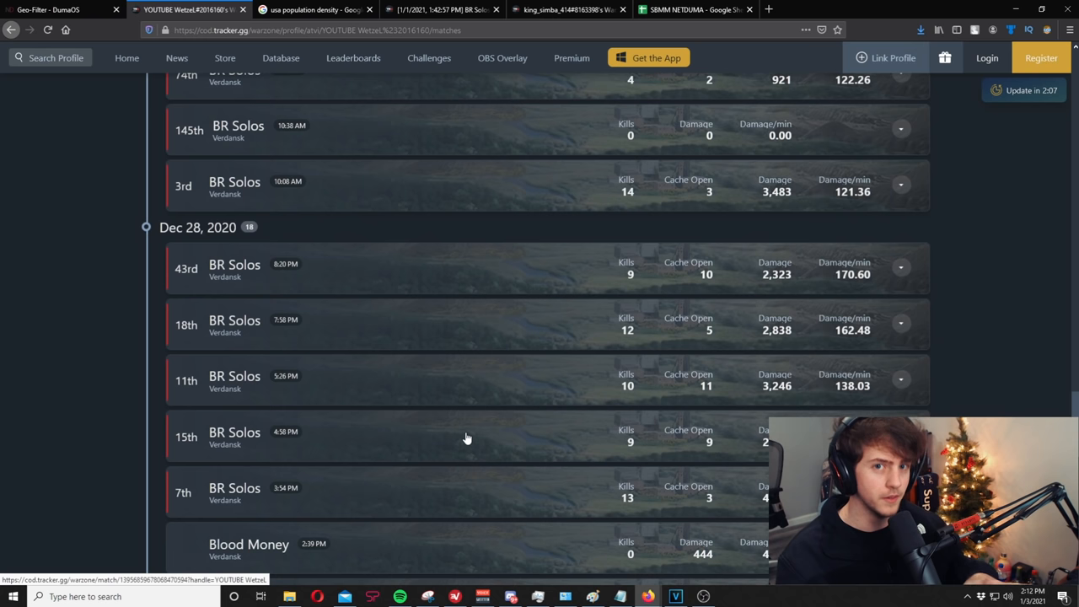
click(59, 10)
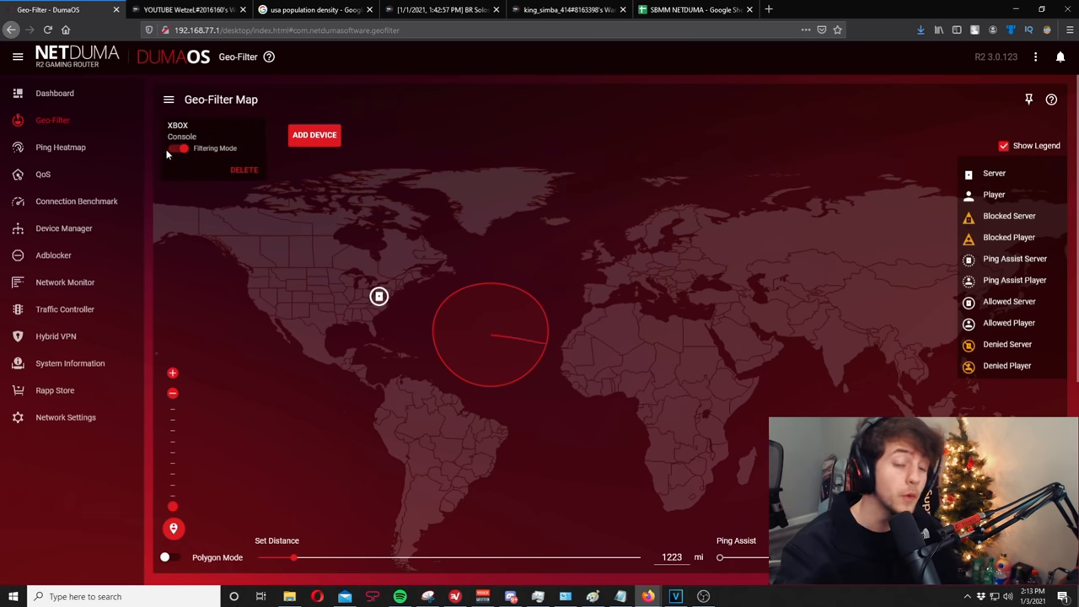
click(173, 148)
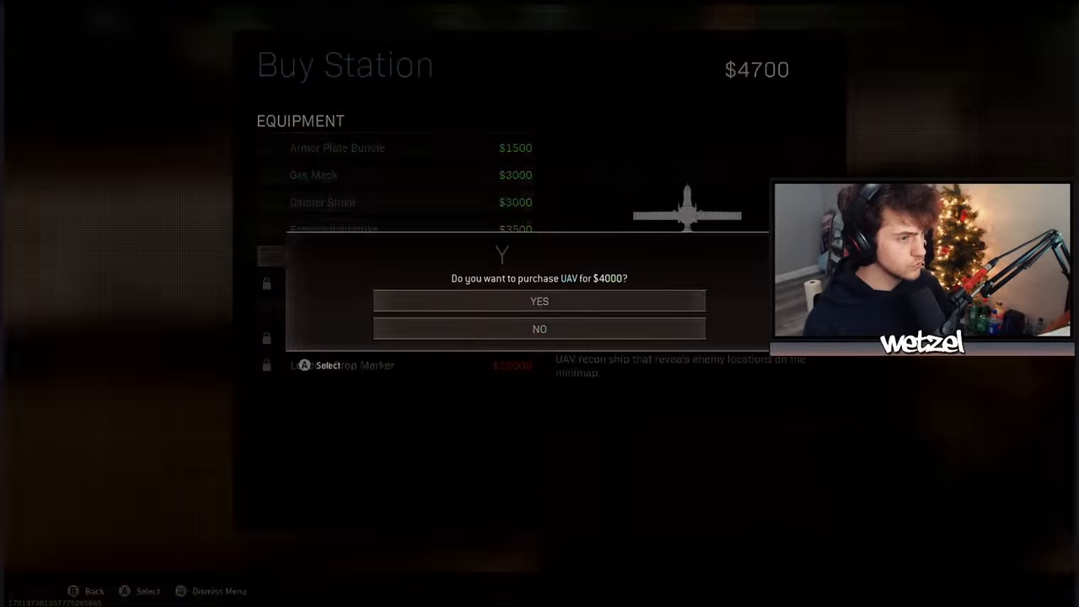
- Select the UAV at the buy station to get the $4000 purchase prompt
click(538, 301)
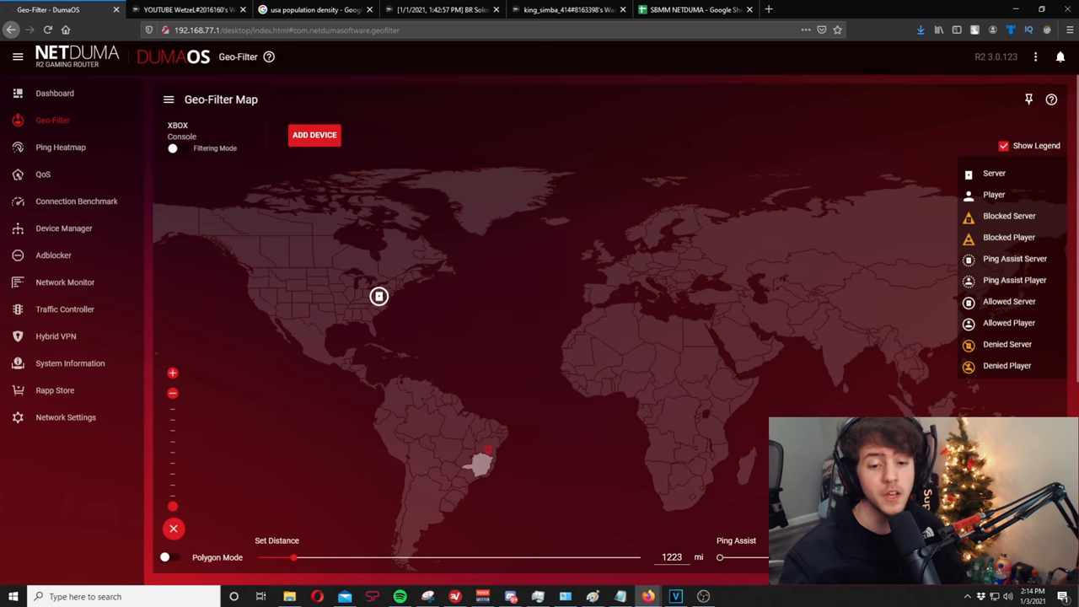
- Place the filter circle and shrink its distance slider to 530 miles
click(456, 444)
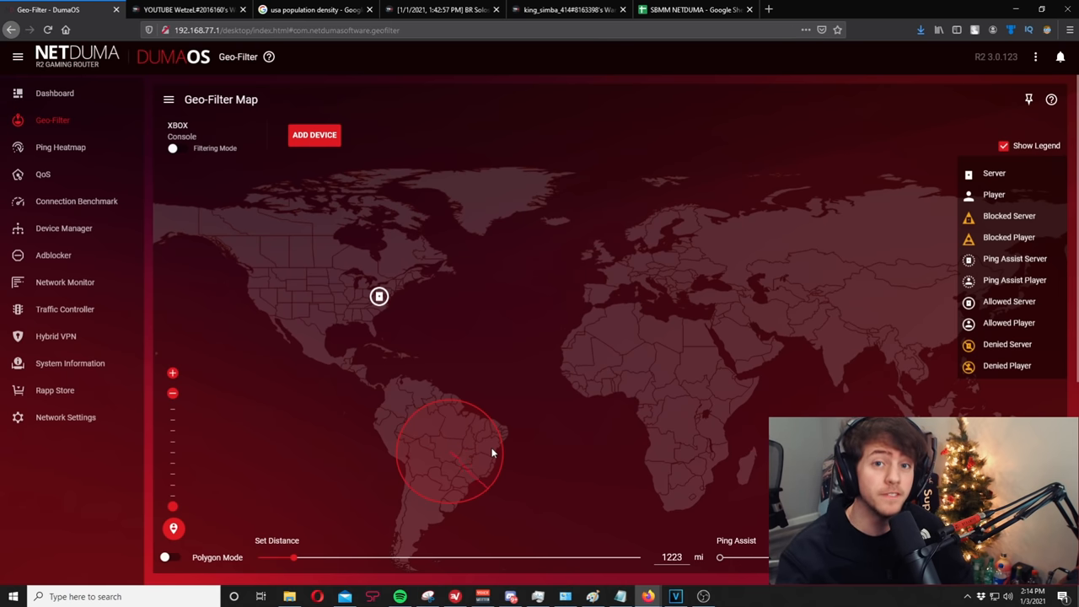
mouse_move(319, 417)
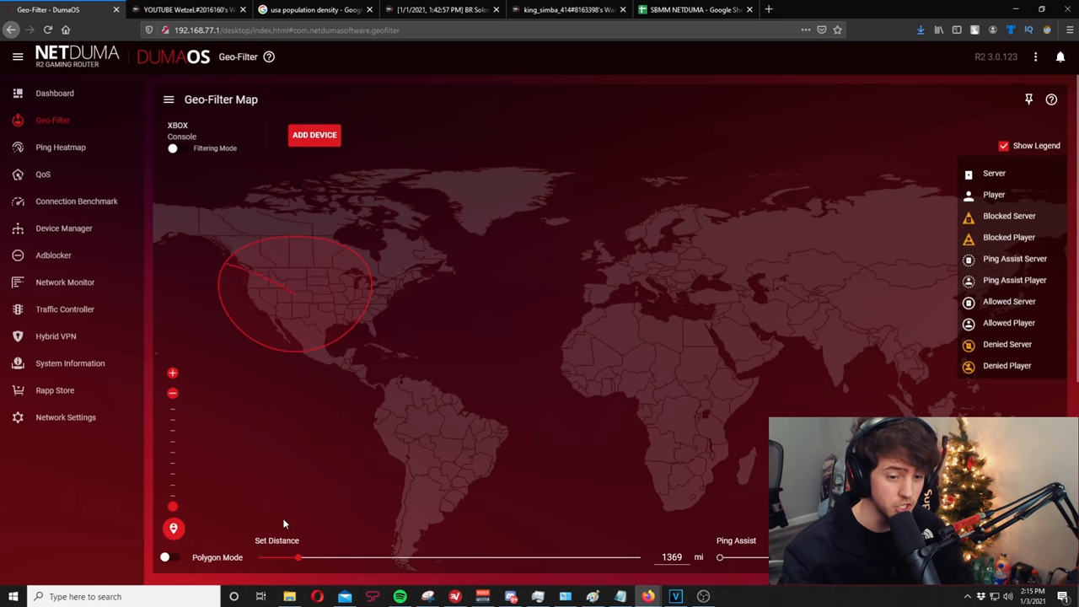
drag(297, 557, 274, 558)
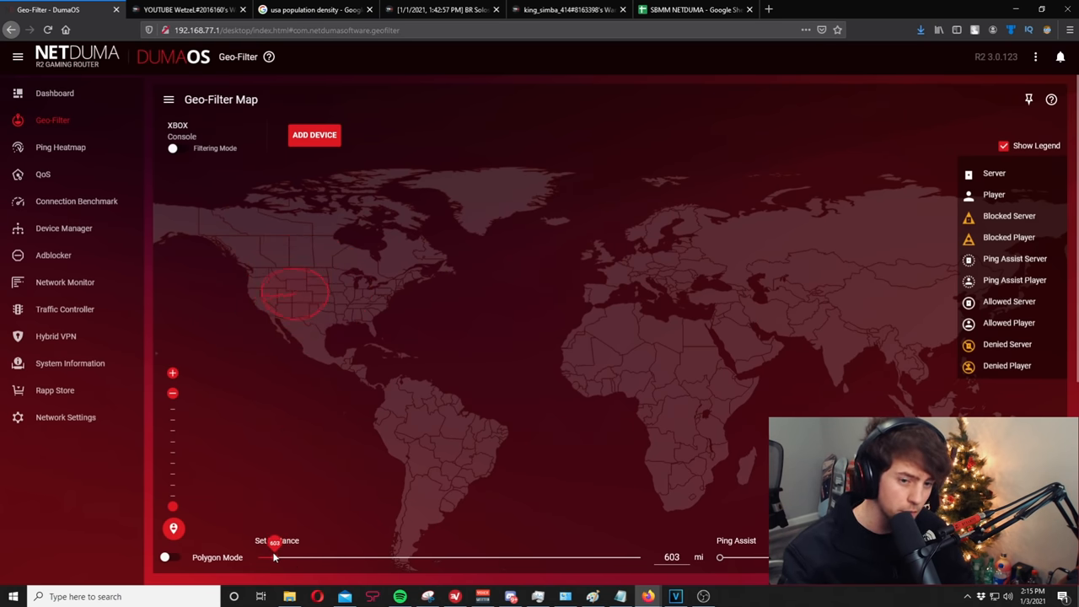
drag(274, 557, 270, 557)
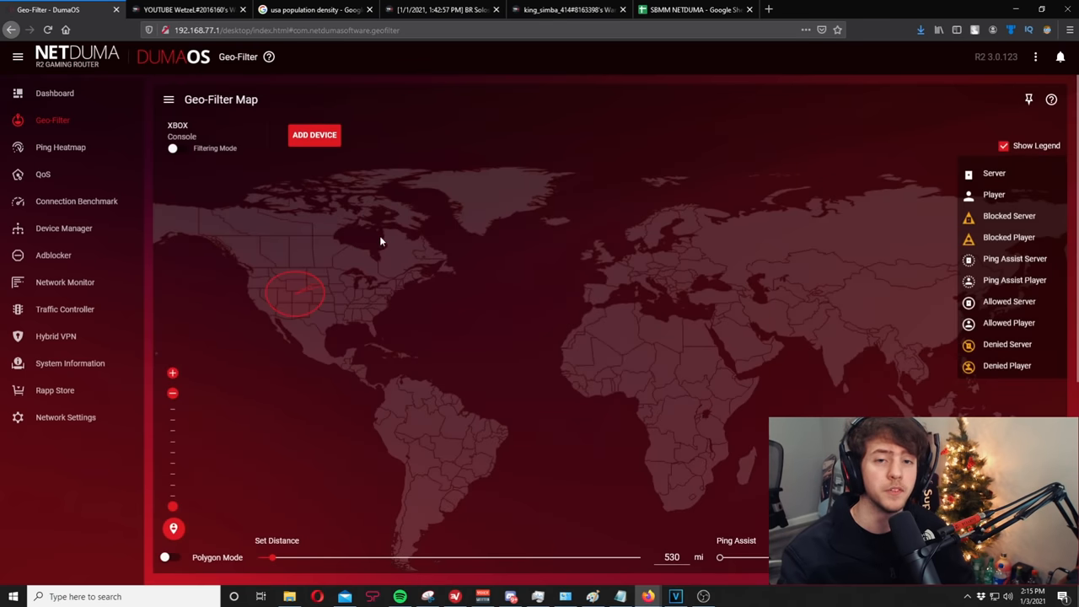
click(315, 9)
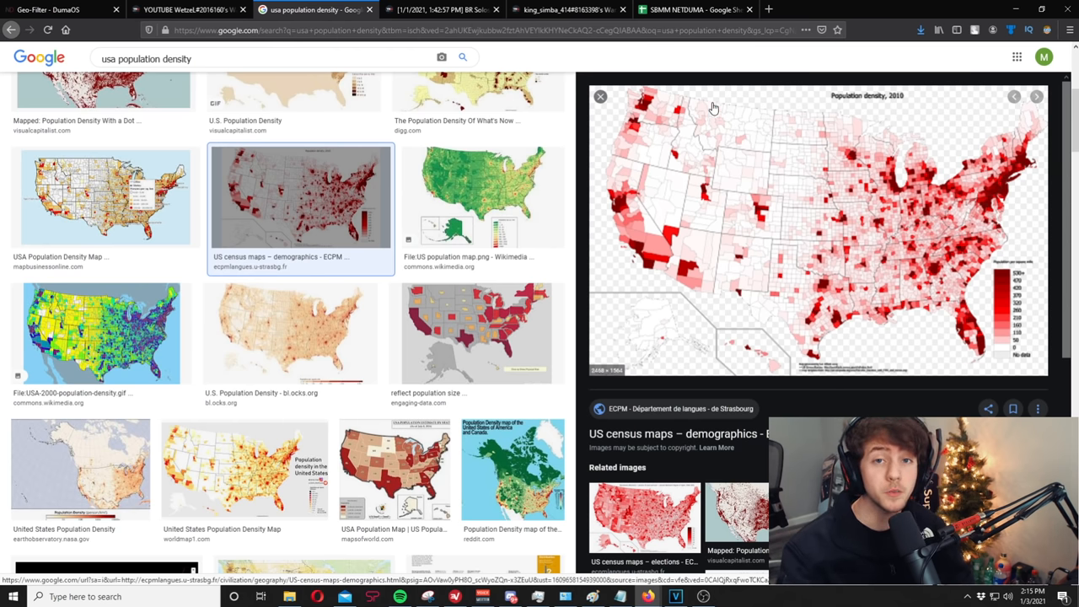
mouse_move(652, 280)
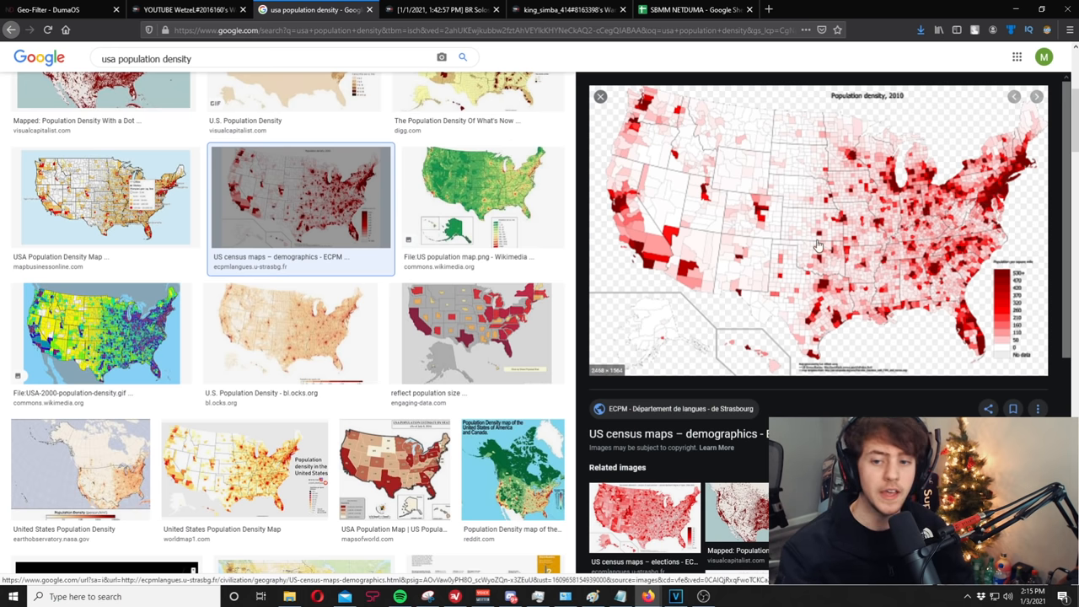
- Switch back to the DumaOS tab showing the Warzone Ping Heatmap
click(59, 9)
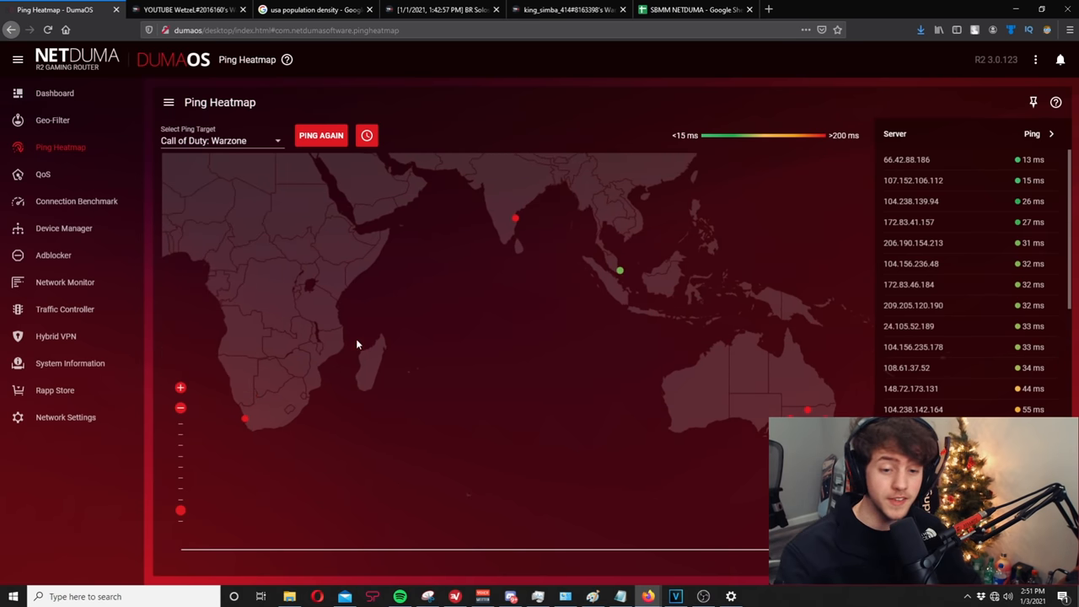
mouse_move(344, 333)
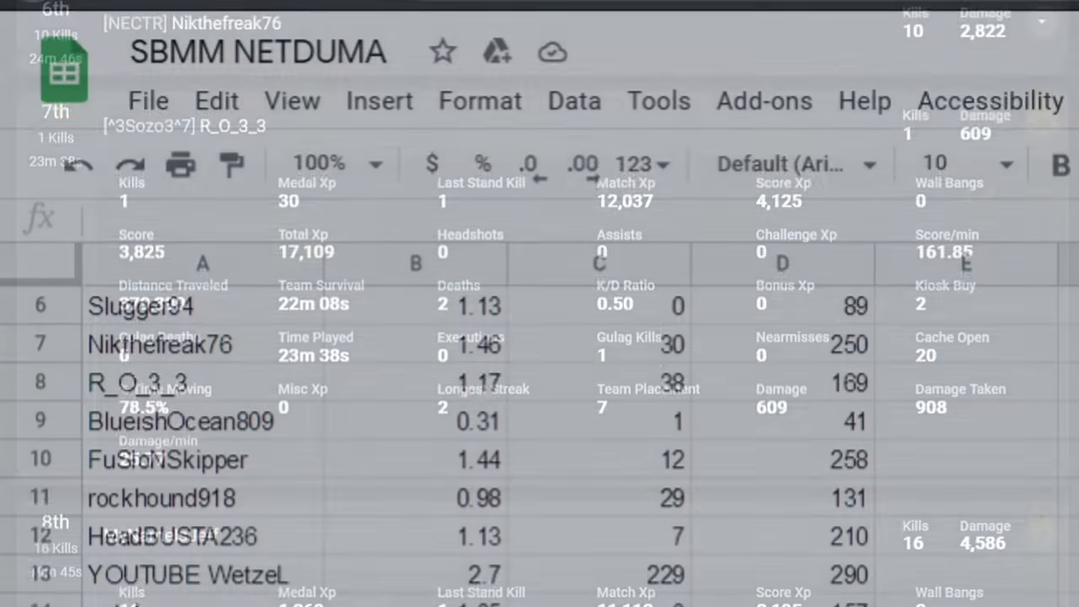
- Scroll down the SBMM NETDUMA player list to around row 41
scroll(down, 3)
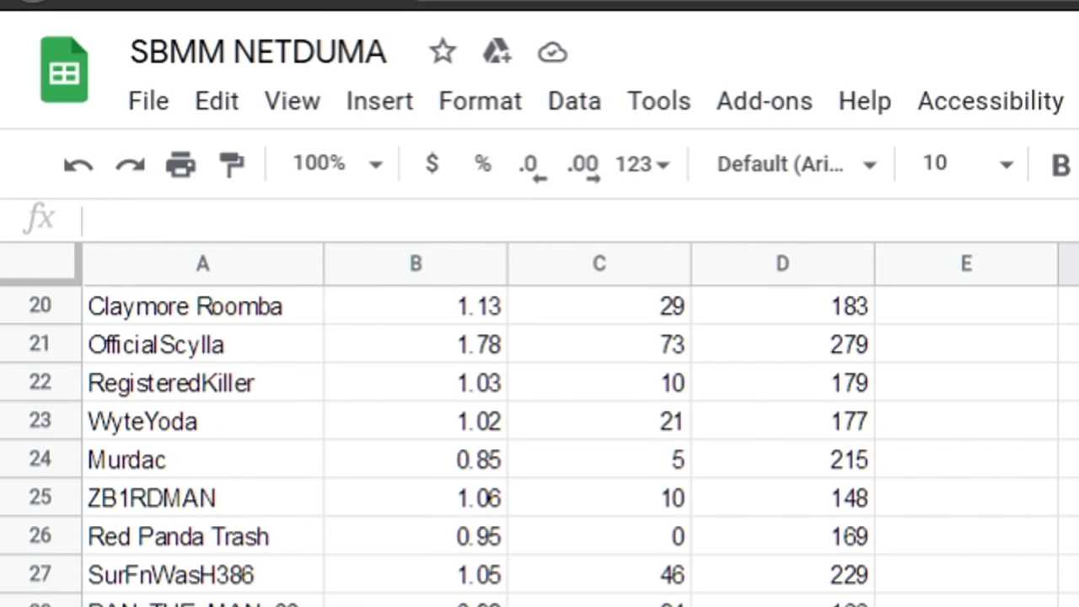
scroll(down, 3)
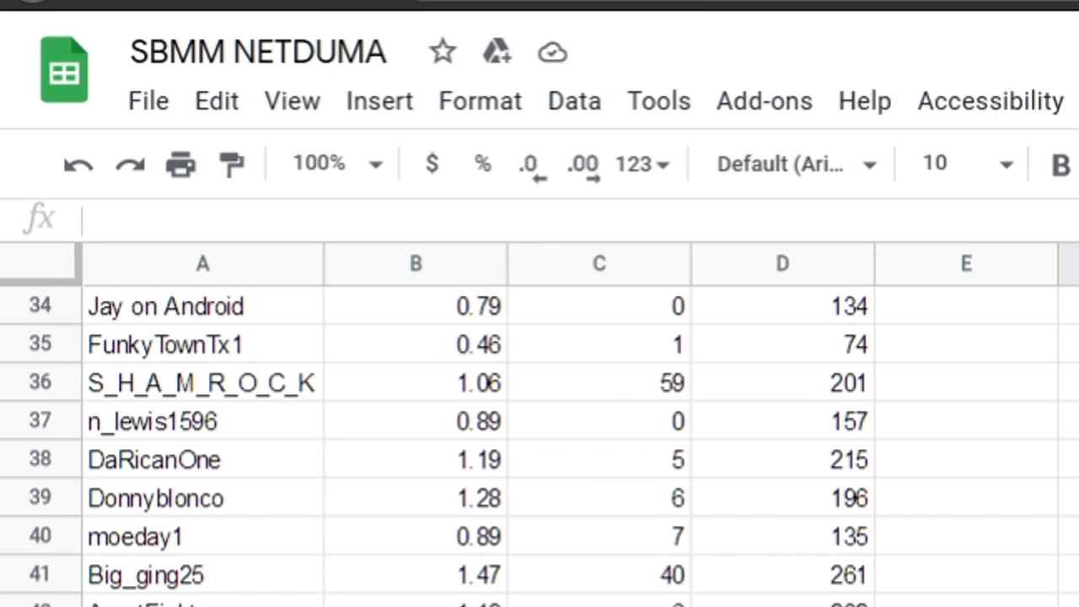
scroll(down, 3)
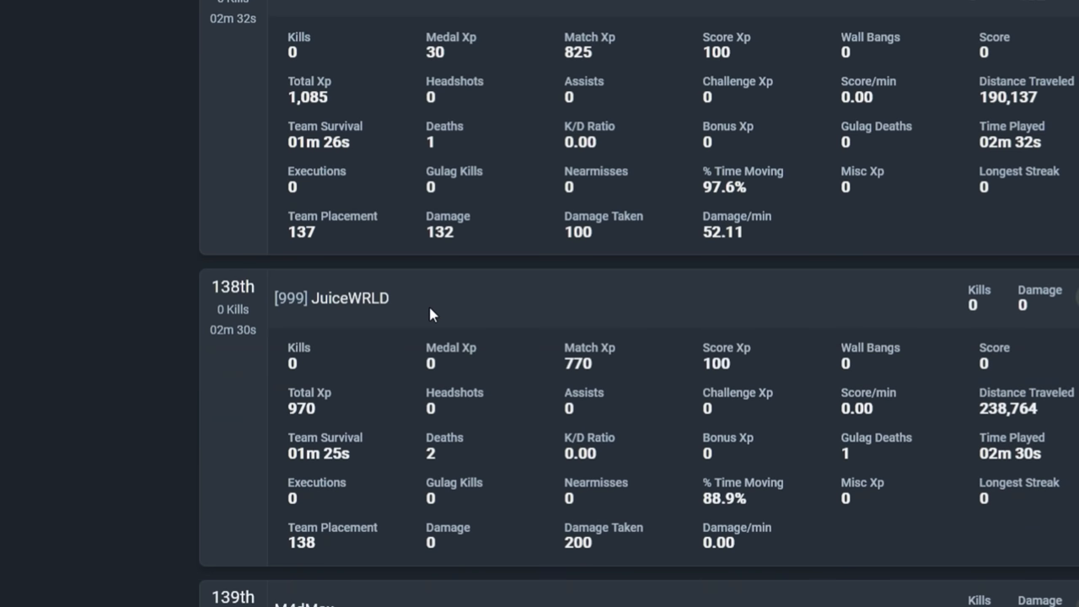
mouse_move(306, 259)
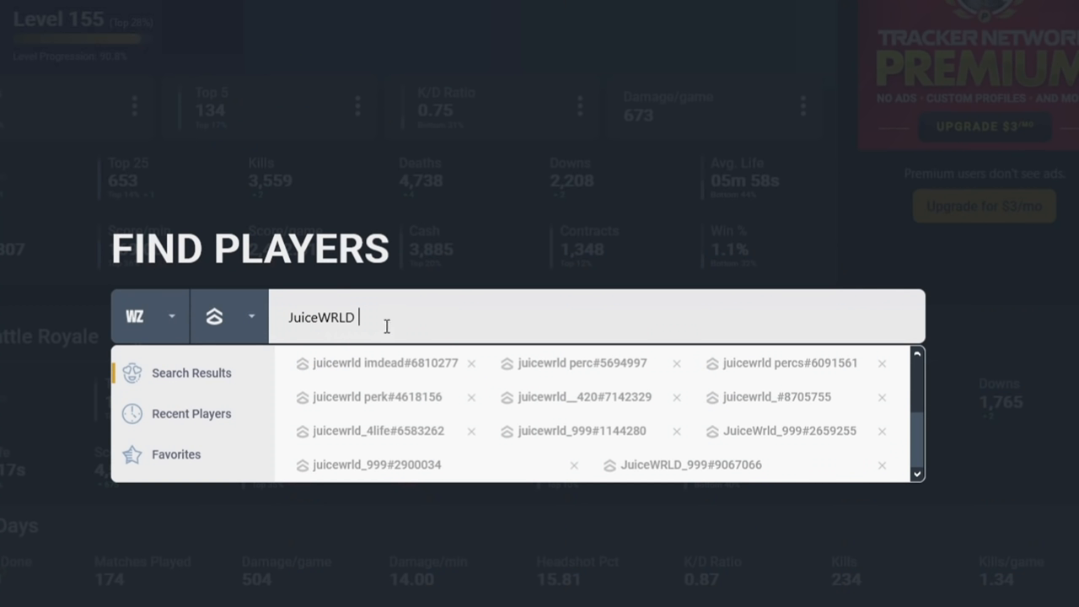
mouse_move(402, 402)
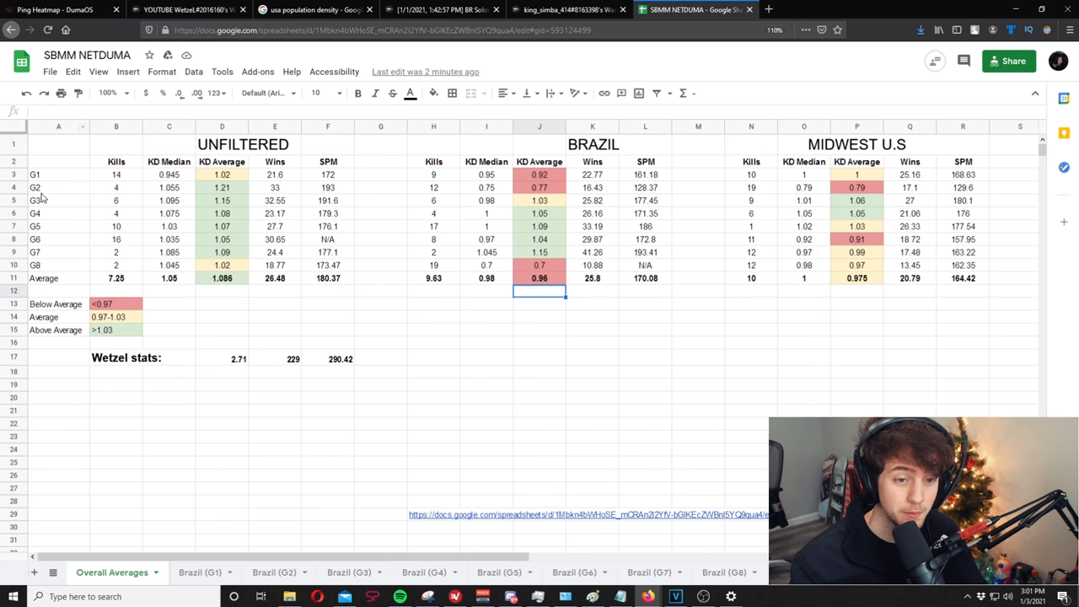
mouse_move(897, 177)
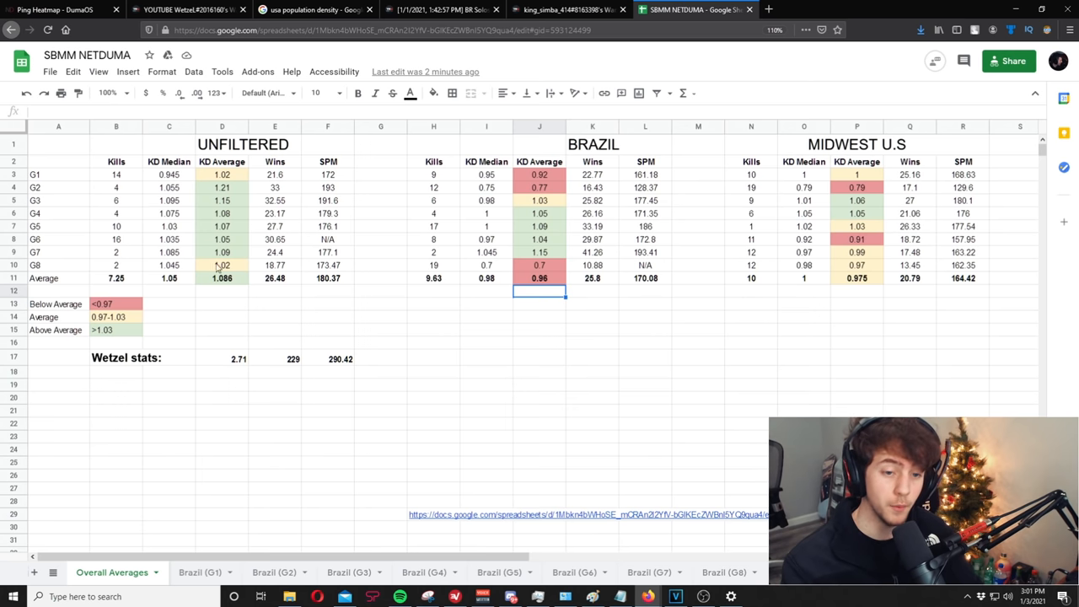
mouse_move(53, 248)
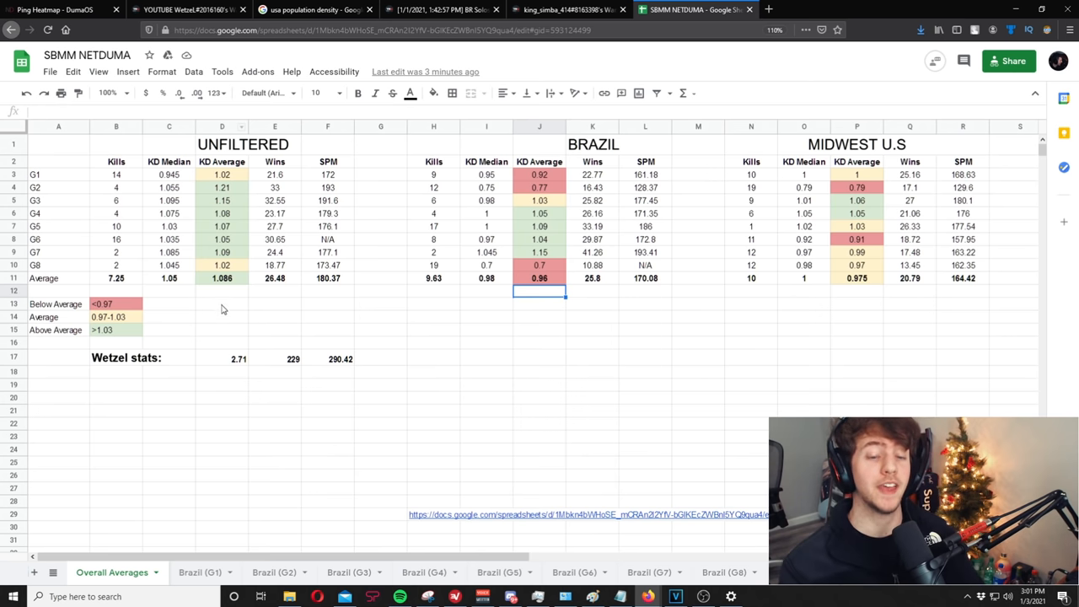
mouse_move(213, 161)
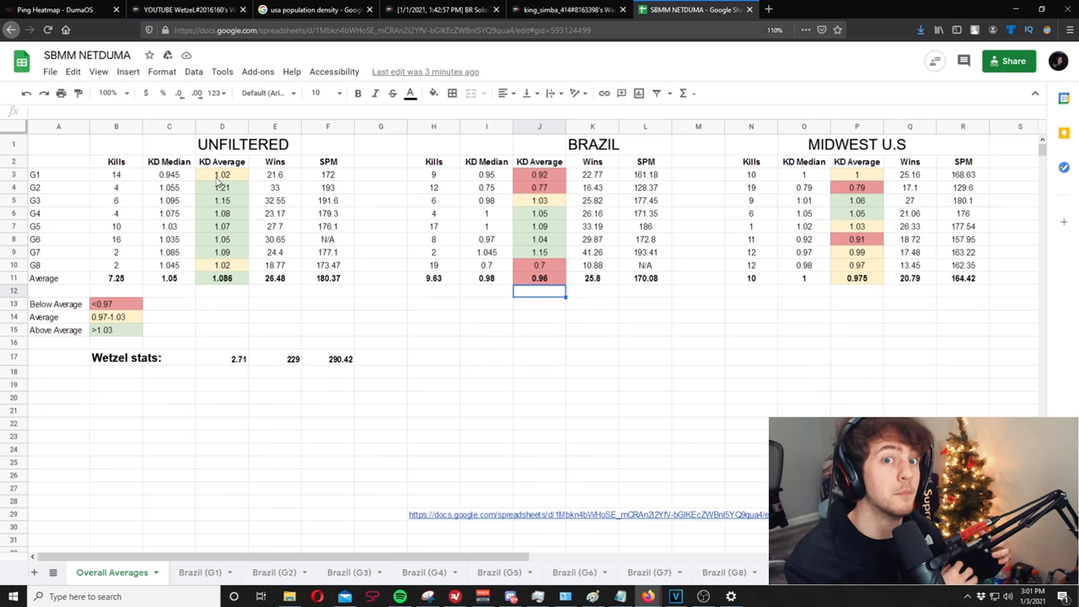
mouse_move(176, 193)
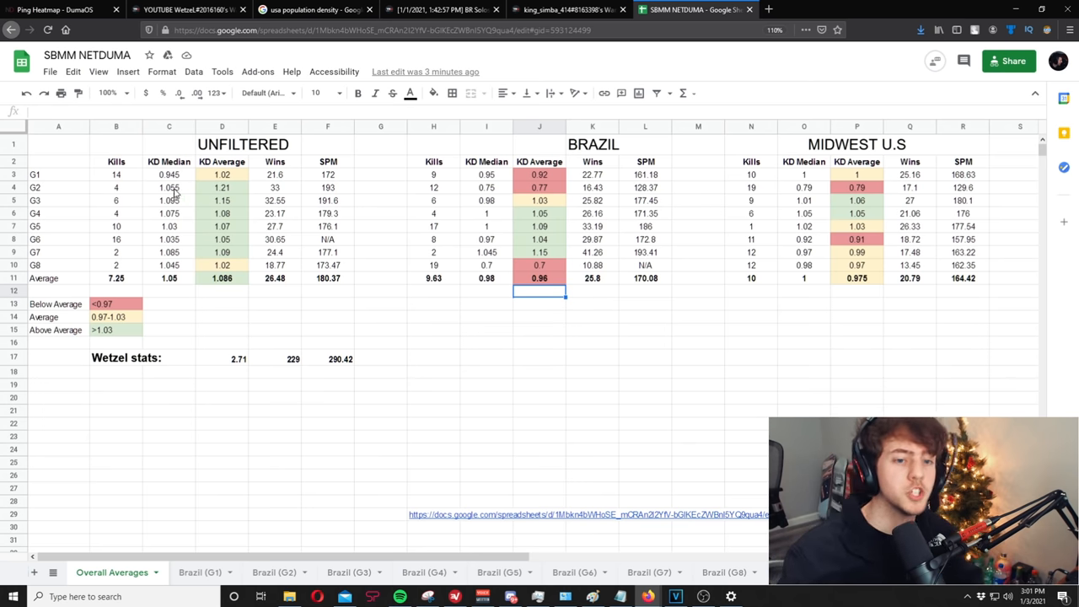
mouse_move(190, 236)
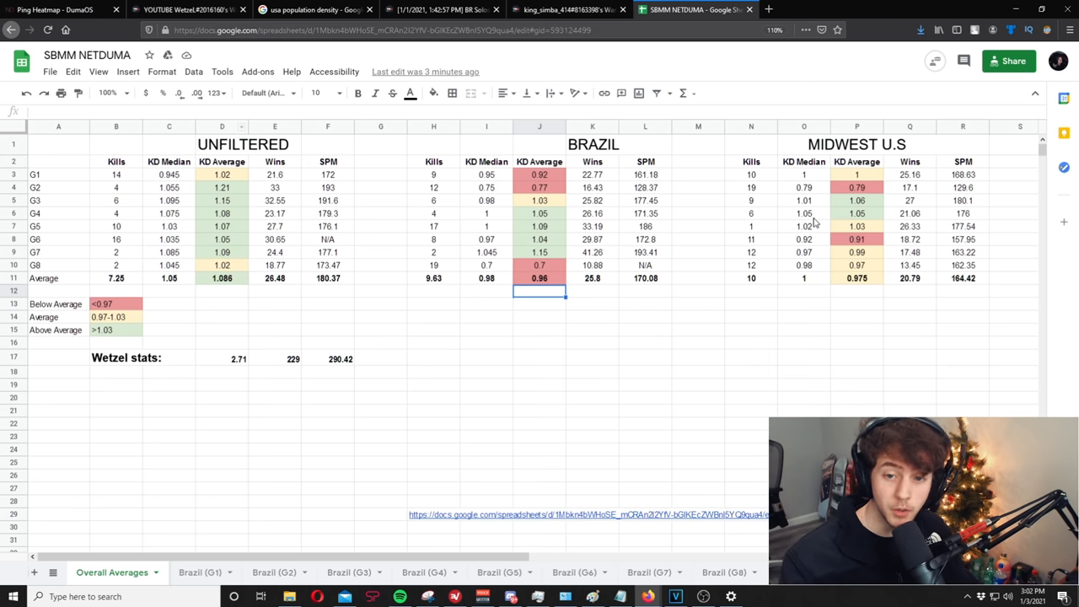
mouse_move(291, 186)
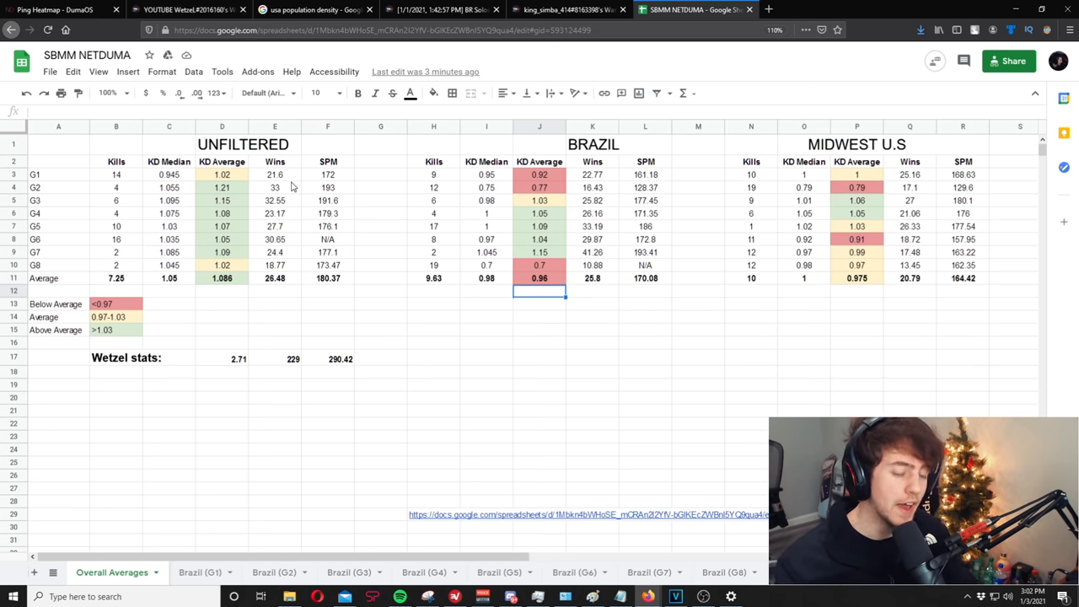
click(539, 329)
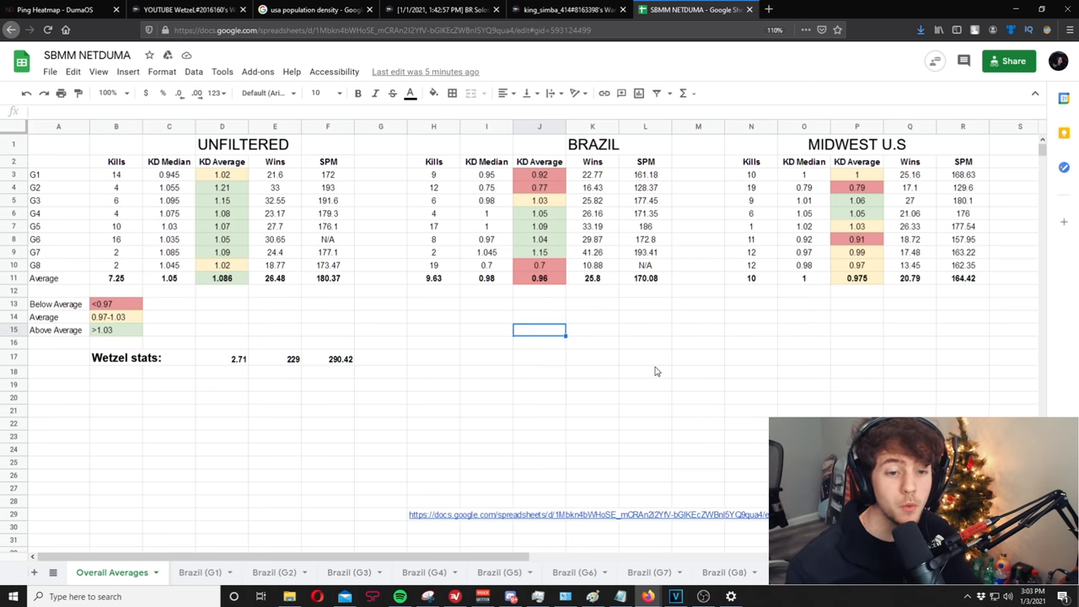
mouse_move(578, 220)
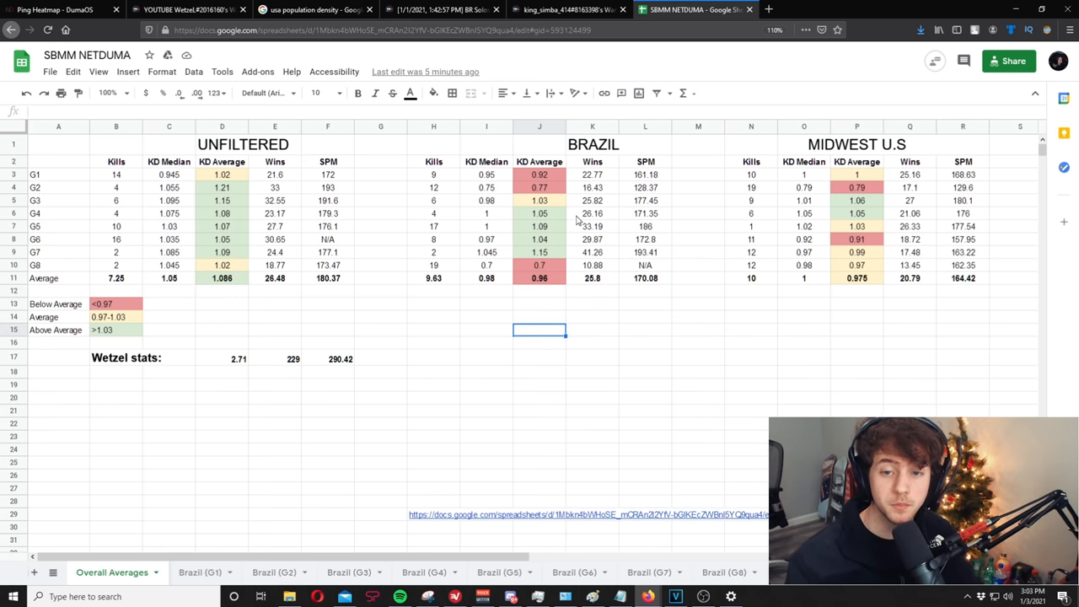
mouse_move(542, 270)
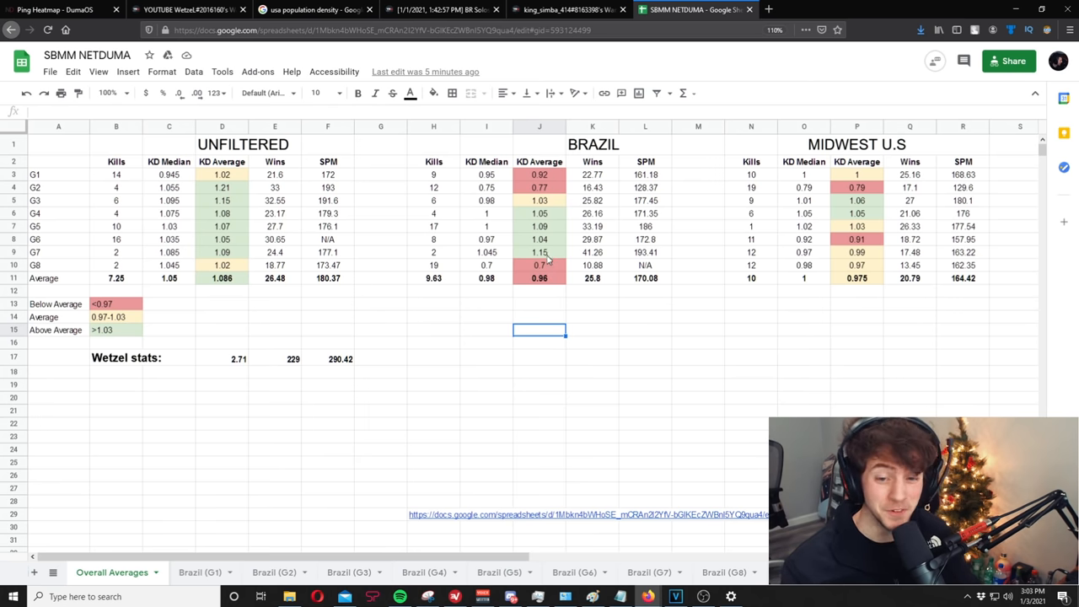
click(539, 265)
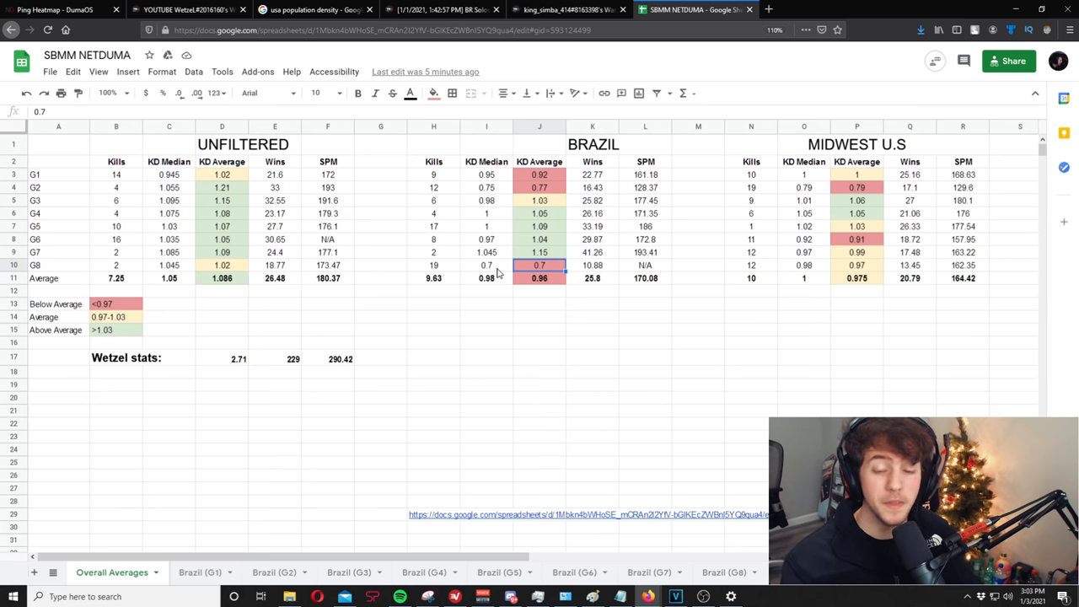
mouse_move(559, 189)
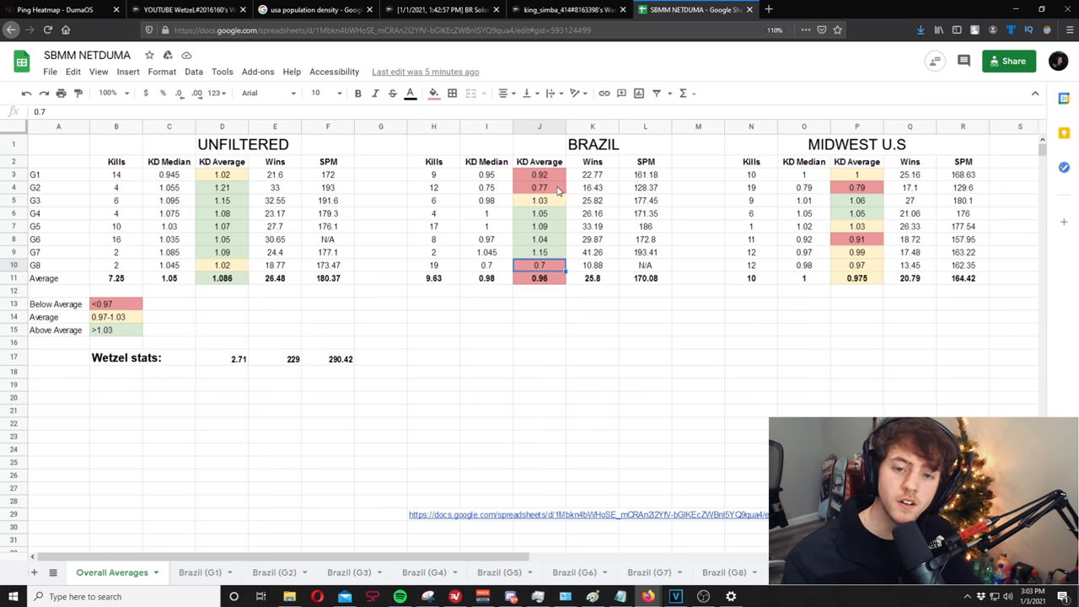
click(539, 175)
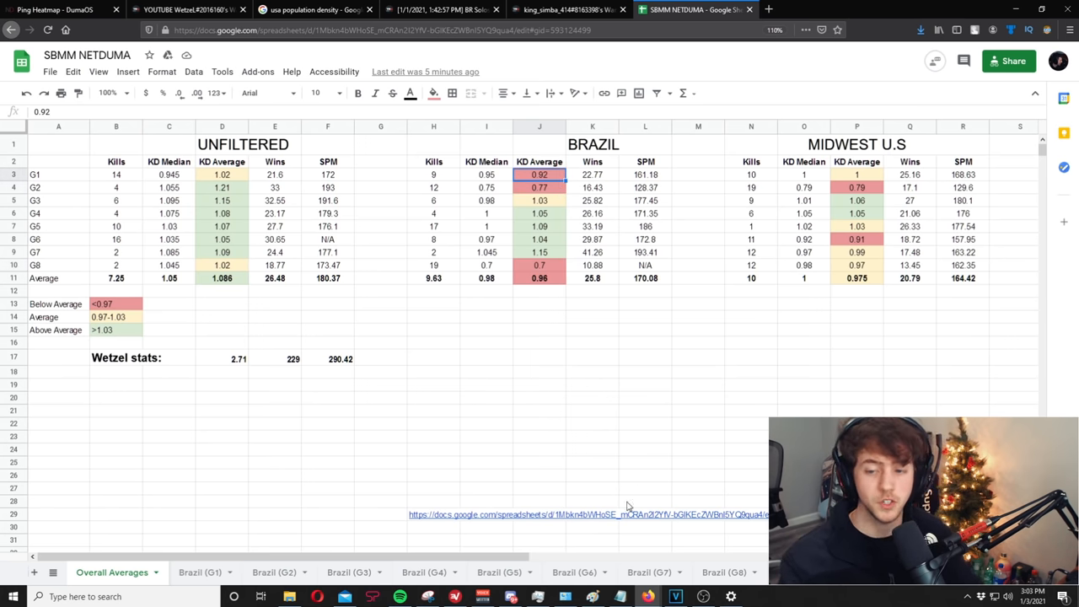
mouse_move(638, 489)
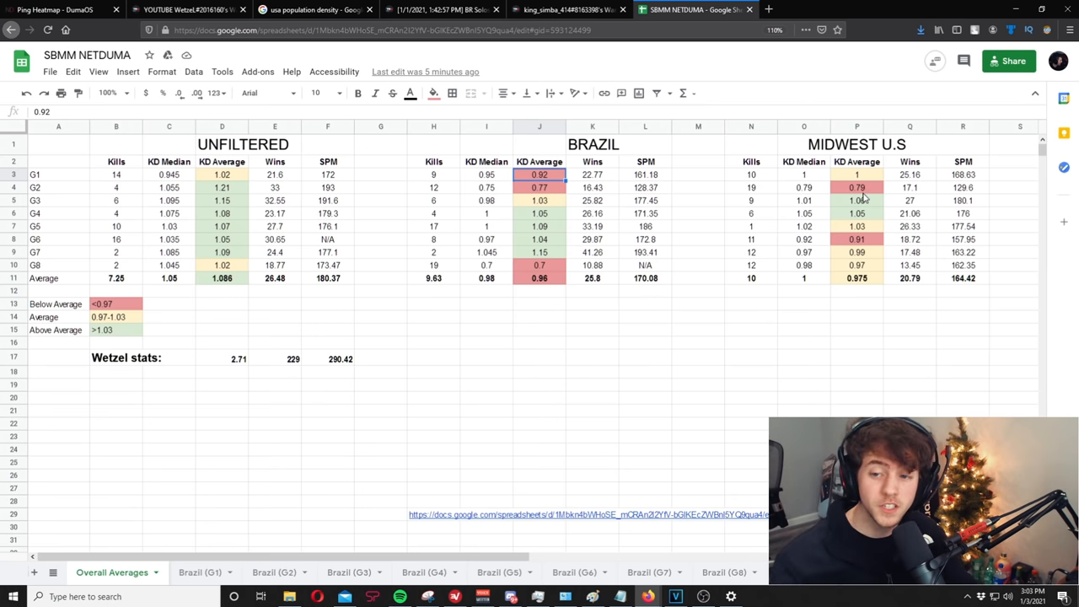
click(857, 187)
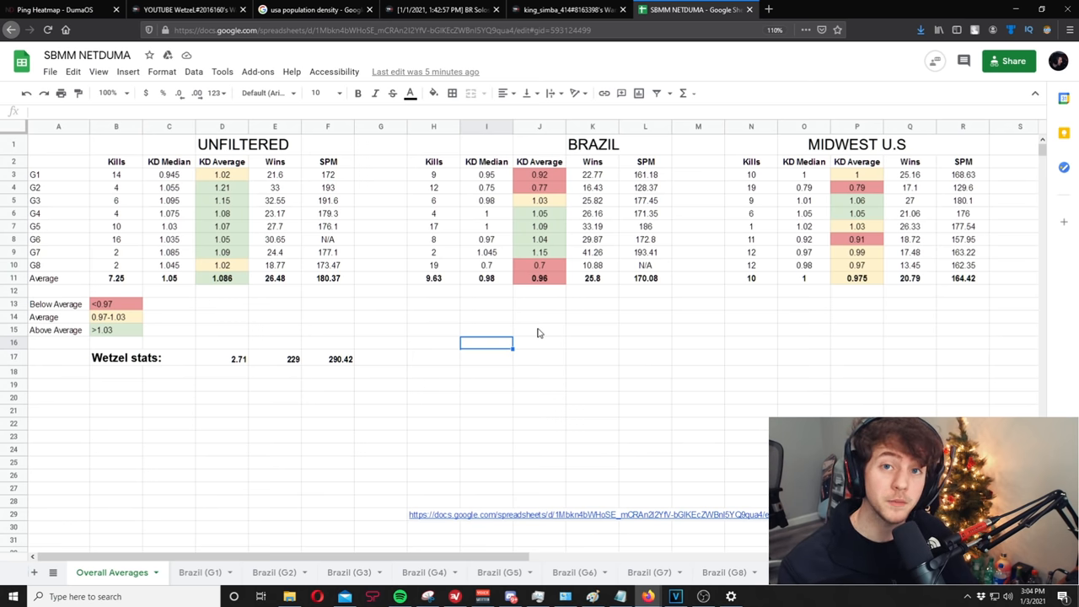
mouse_move(523, 335)
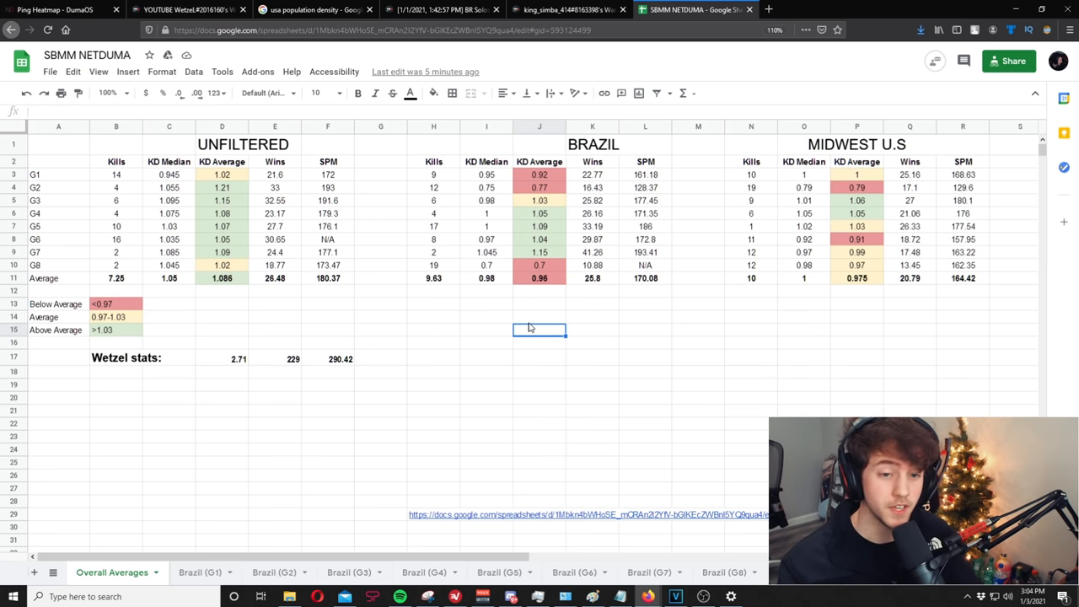
click(222, 291)
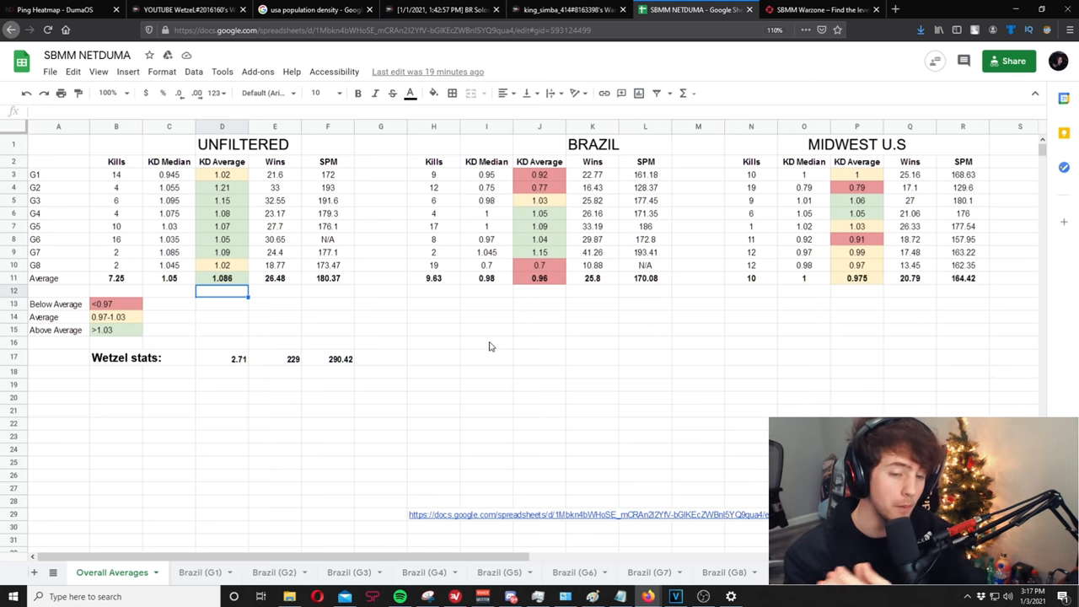
mouse_move(549, 221)
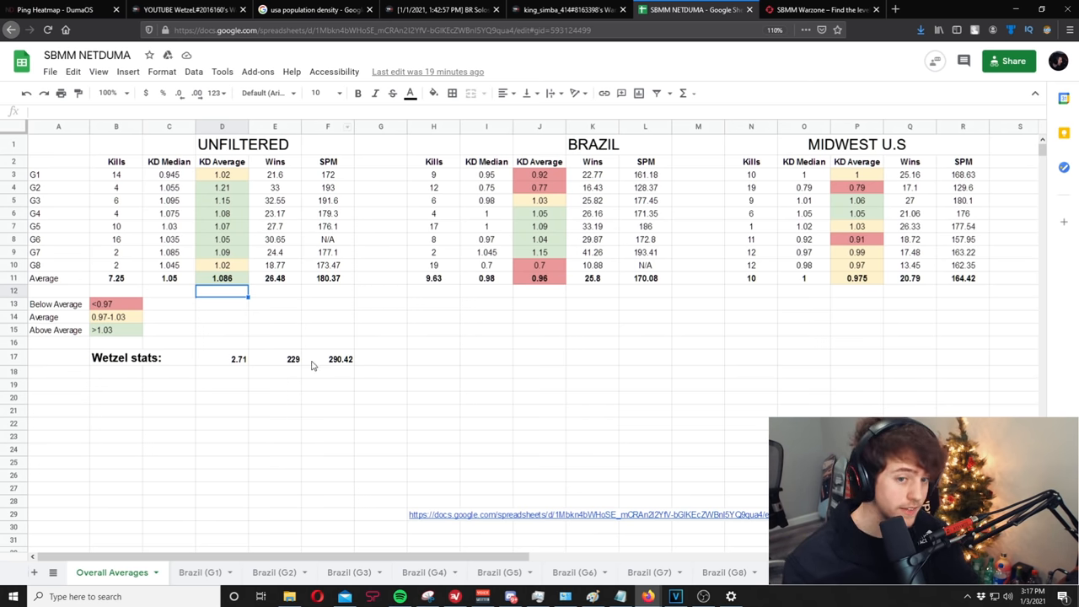
mouse_move(436, 293)
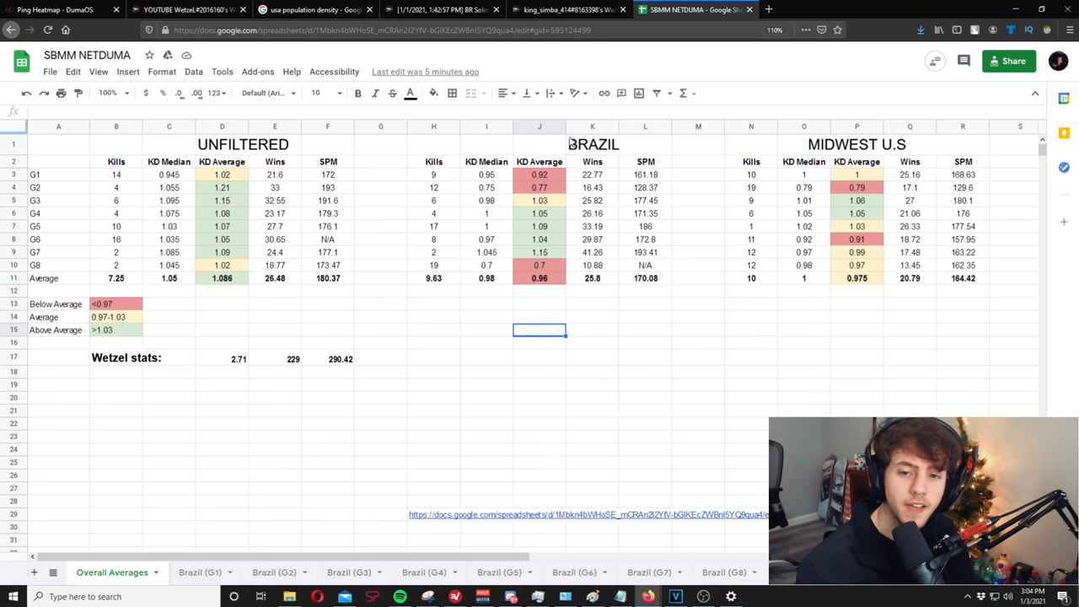
mouse_move(543, 310)
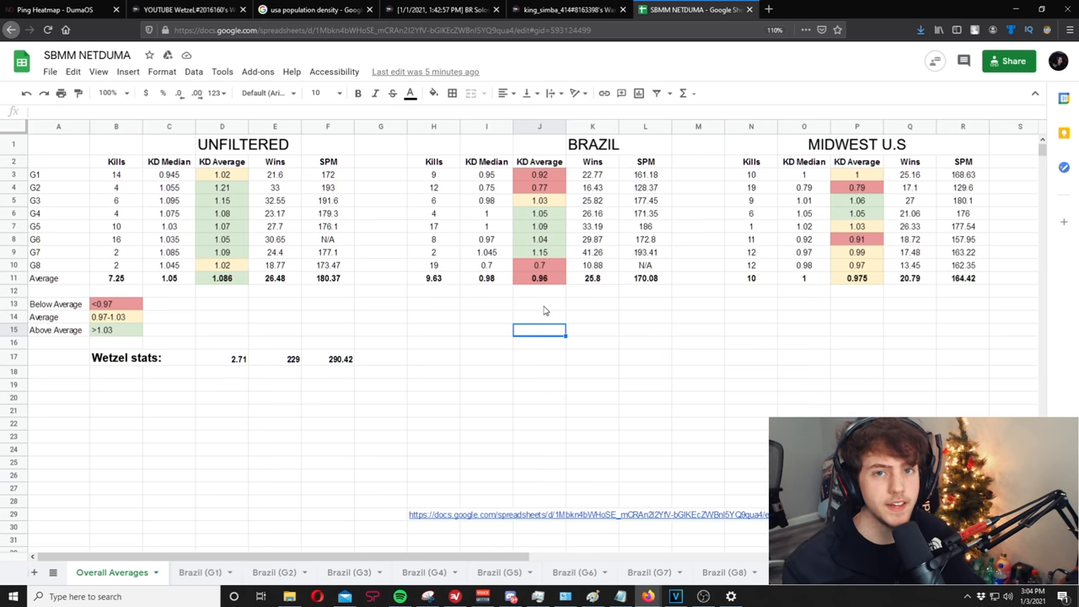
mouse_move(480, 262)
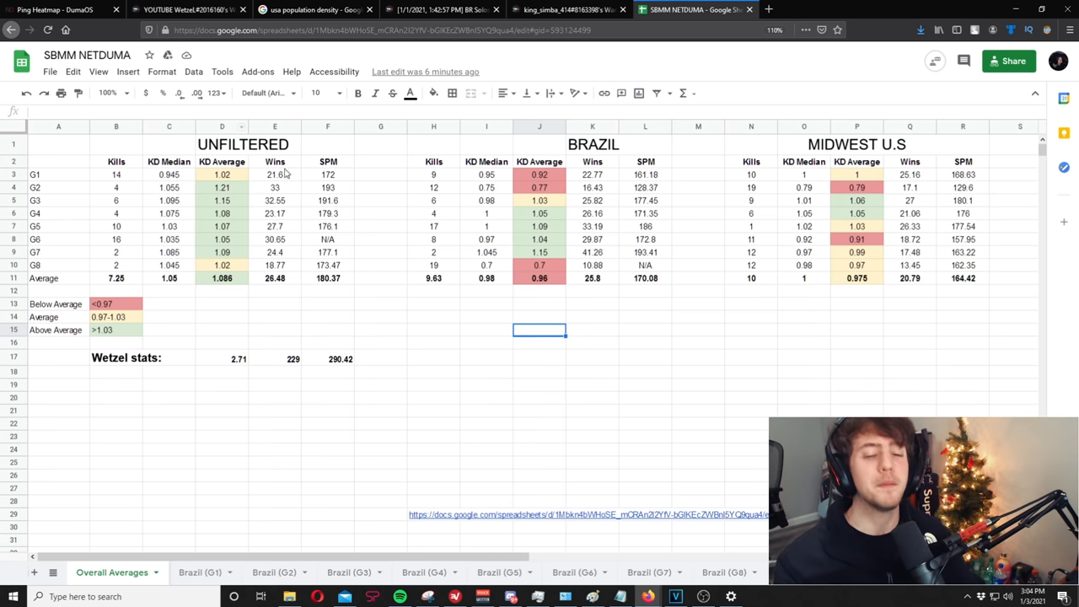
mouse_move(232, 276)
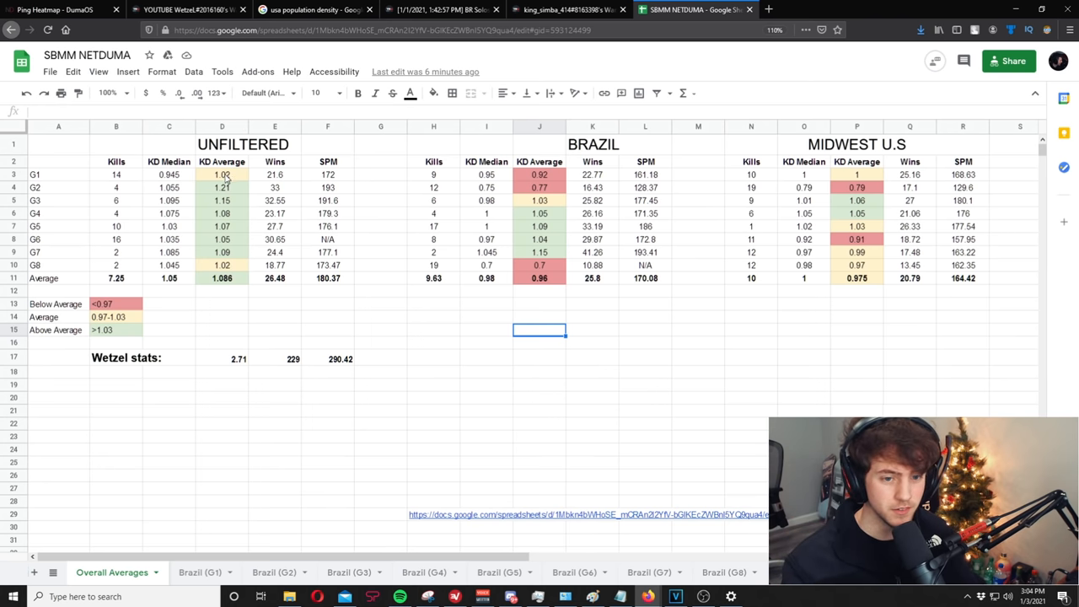
click(221, 188)
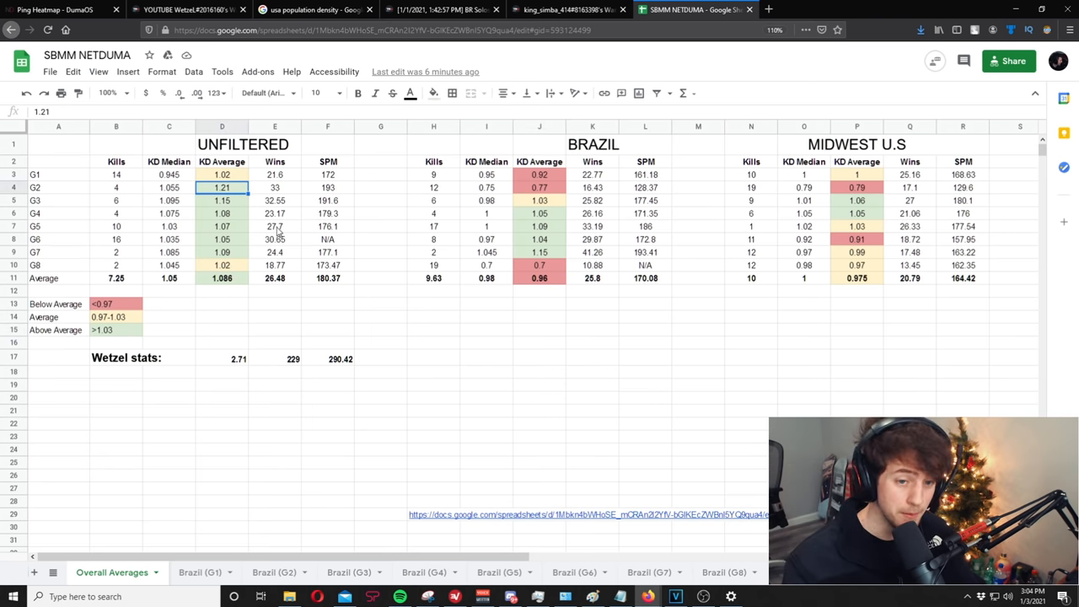
mouse_move(278, 234)
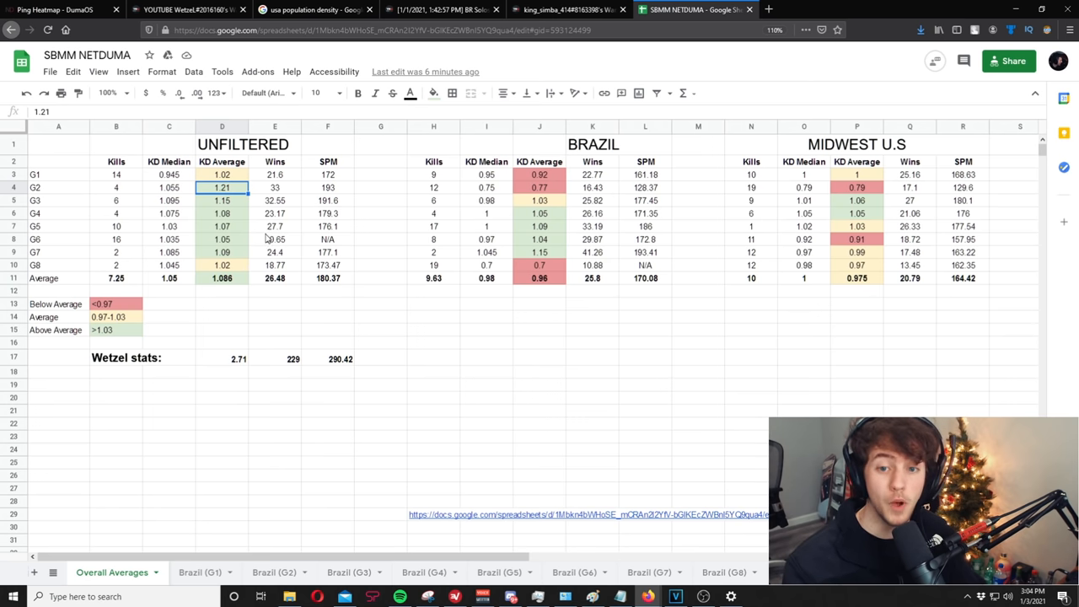
click(539, 175)
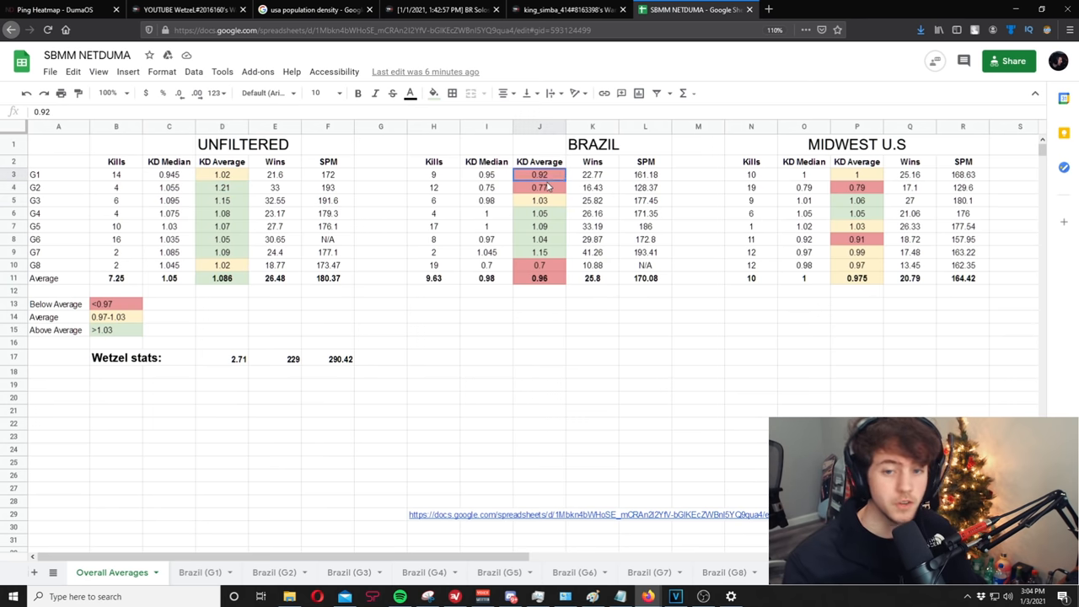
click(539, 187)
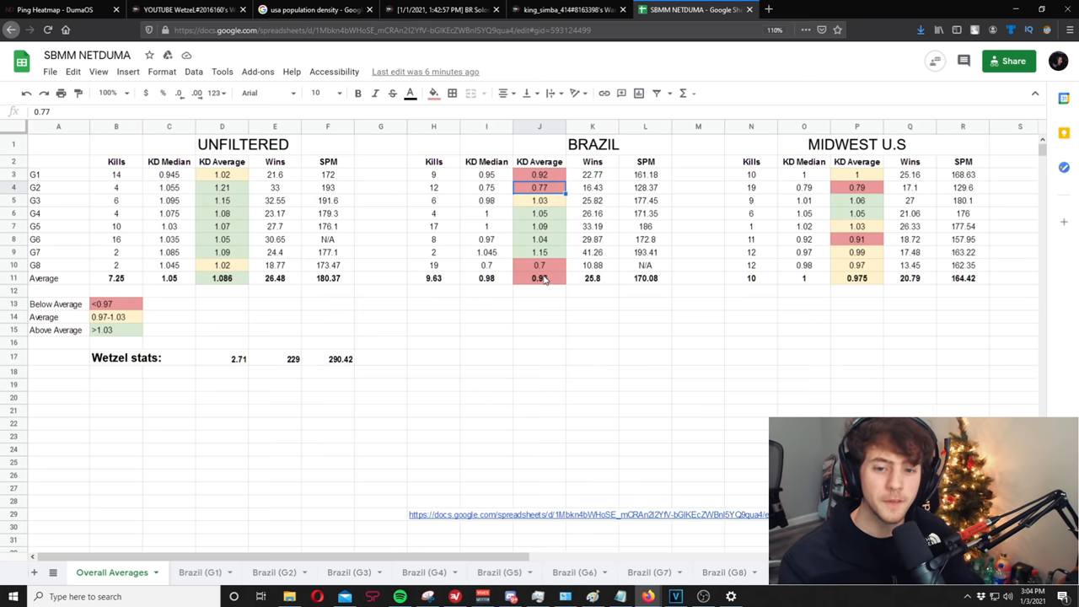
click(538, 278)
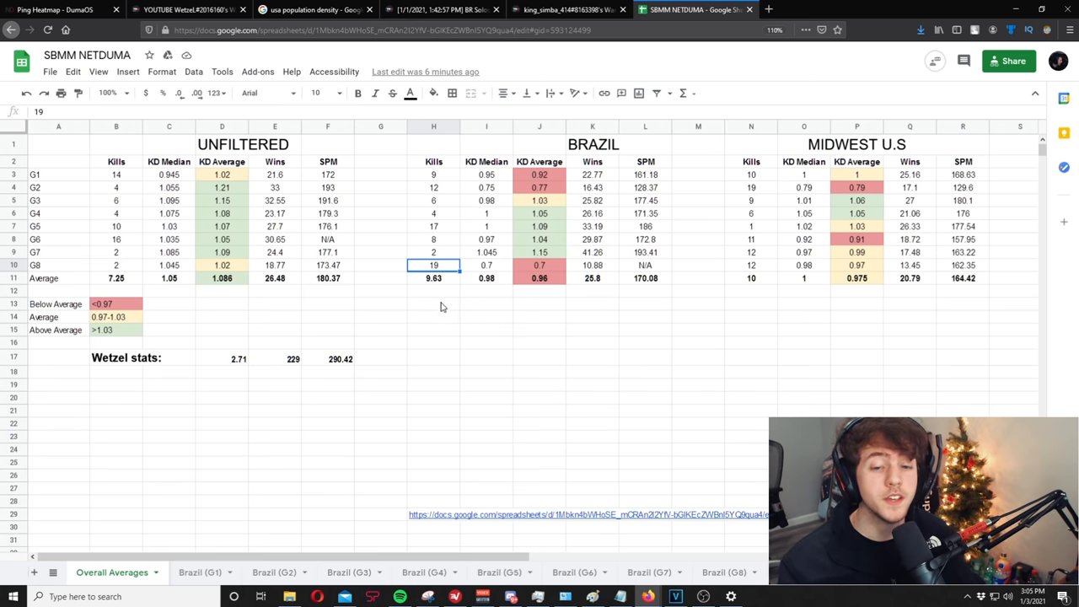
mouse_move(449, 295)
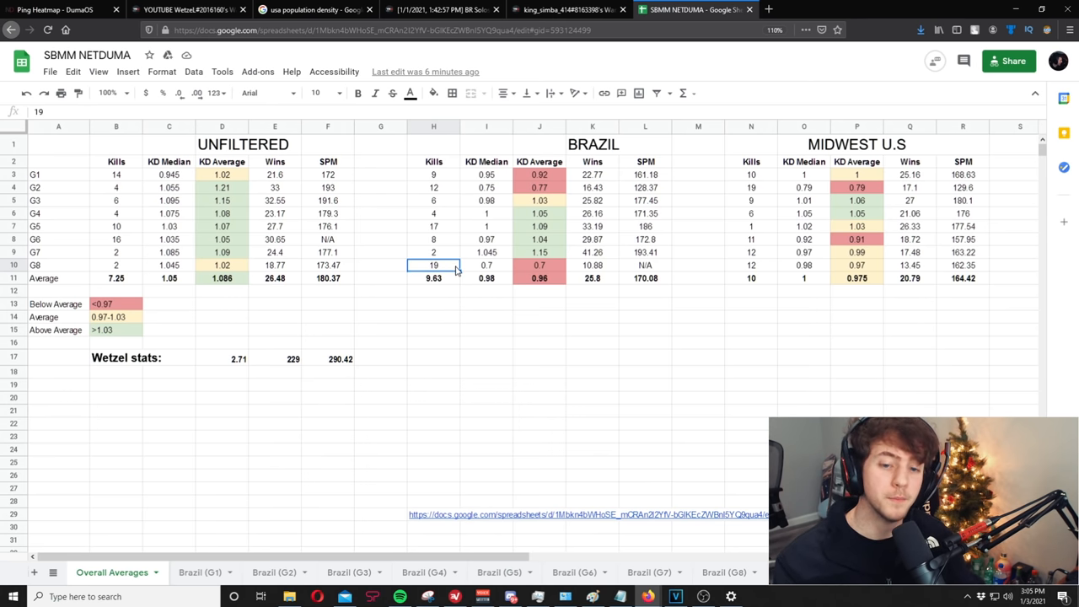
mouse_move(448, 270)
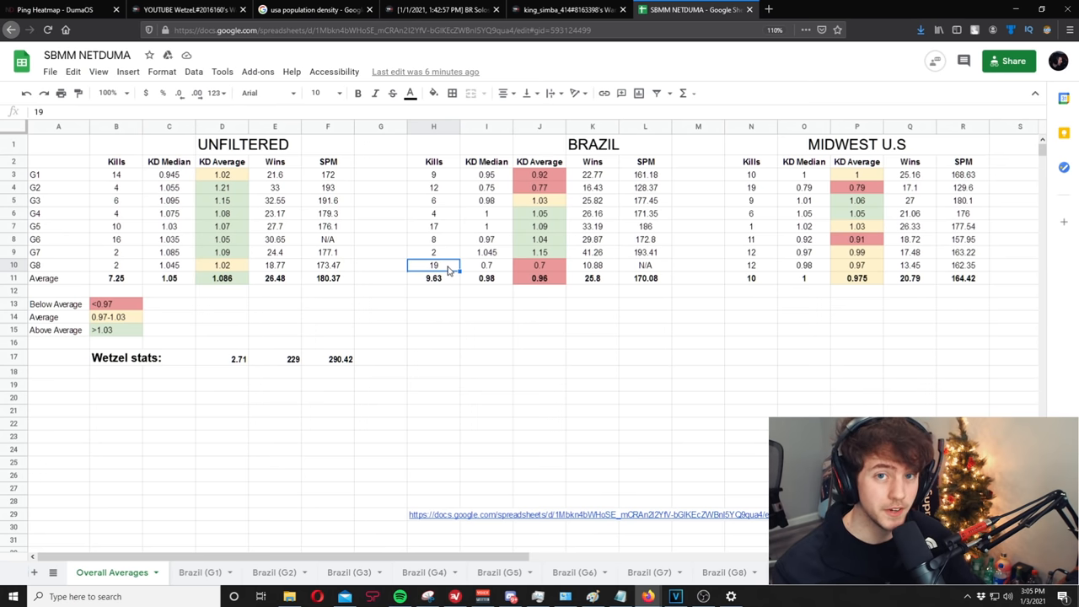
mouse_move(603, 476)
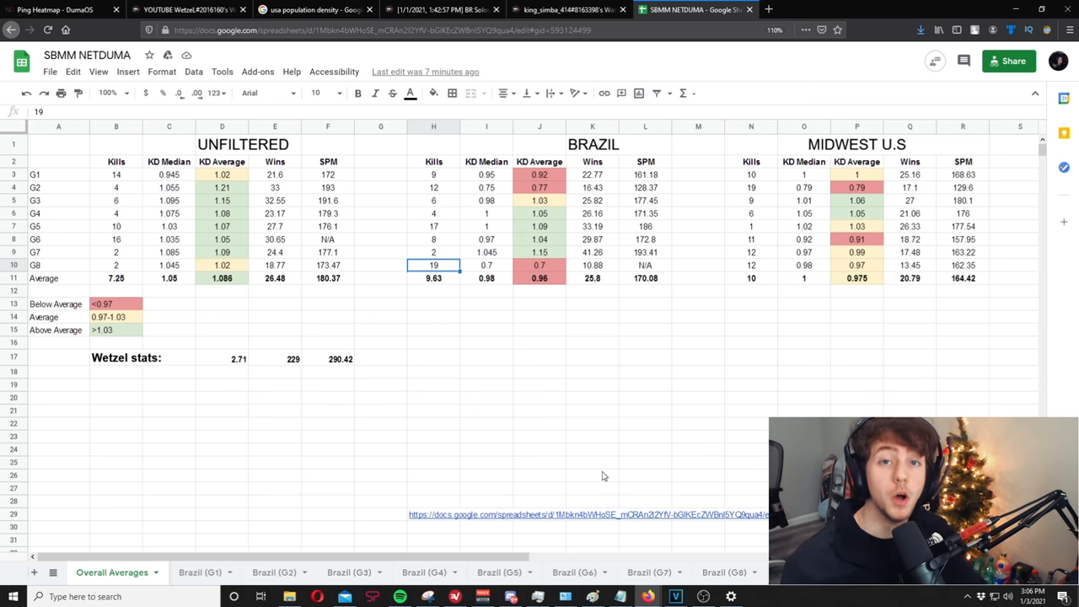
mouse_move(559, 492)
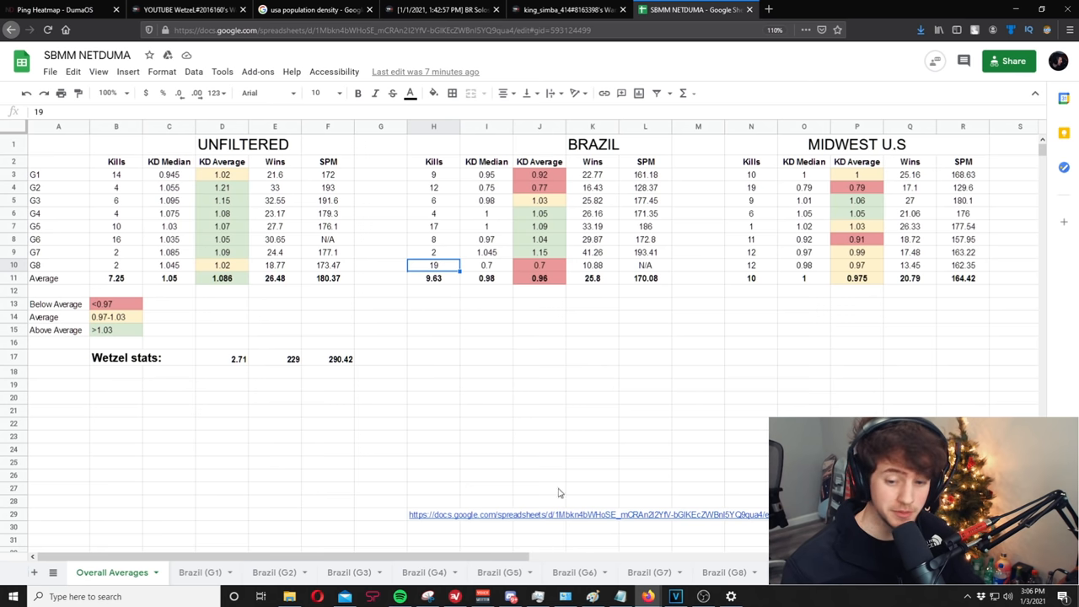
mouse_move(518, 467)
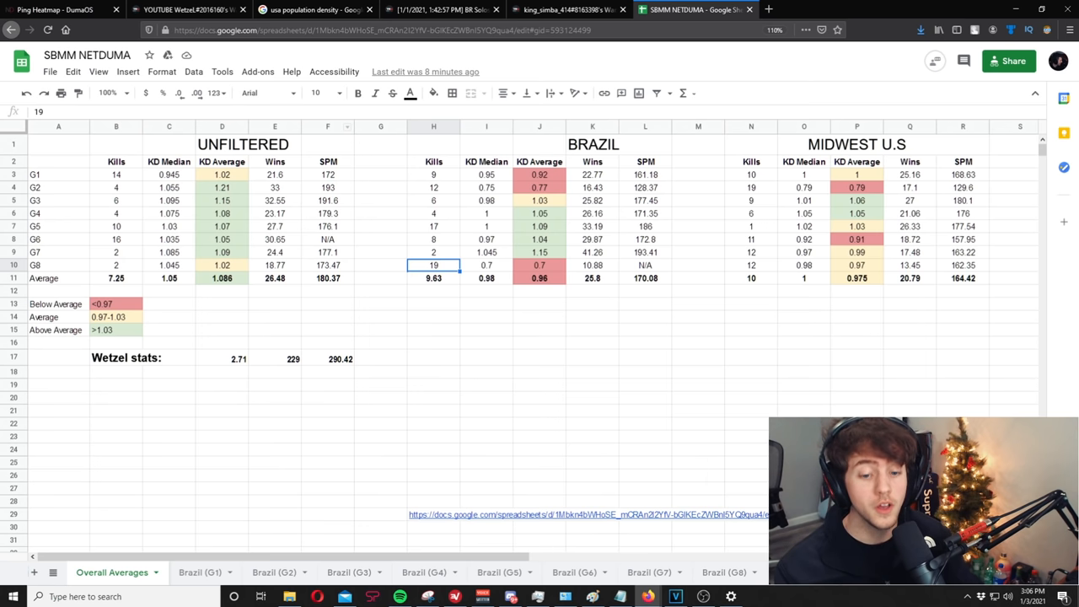
- Switch to the Brazil (G3) sheet and scroll down its player rows
click(348, 572)
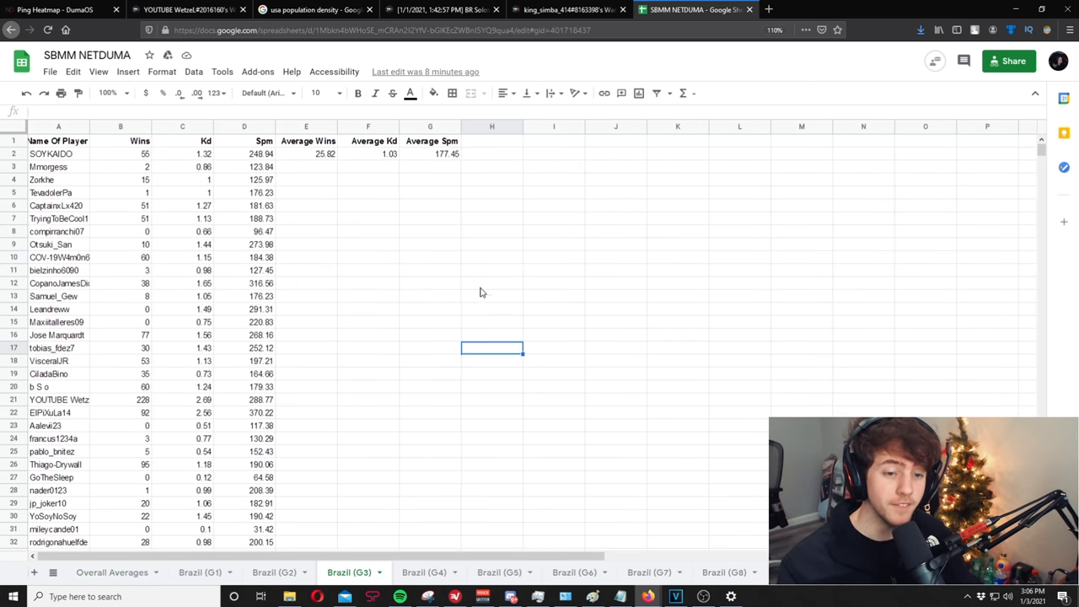
scroll(down, 3)
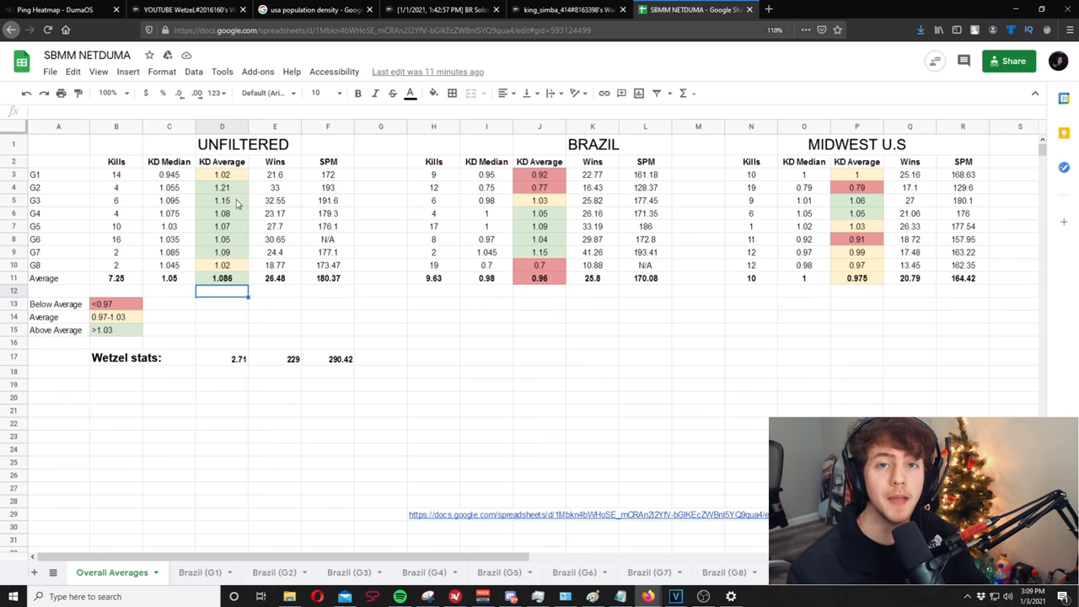
mouse_move(240, 256)
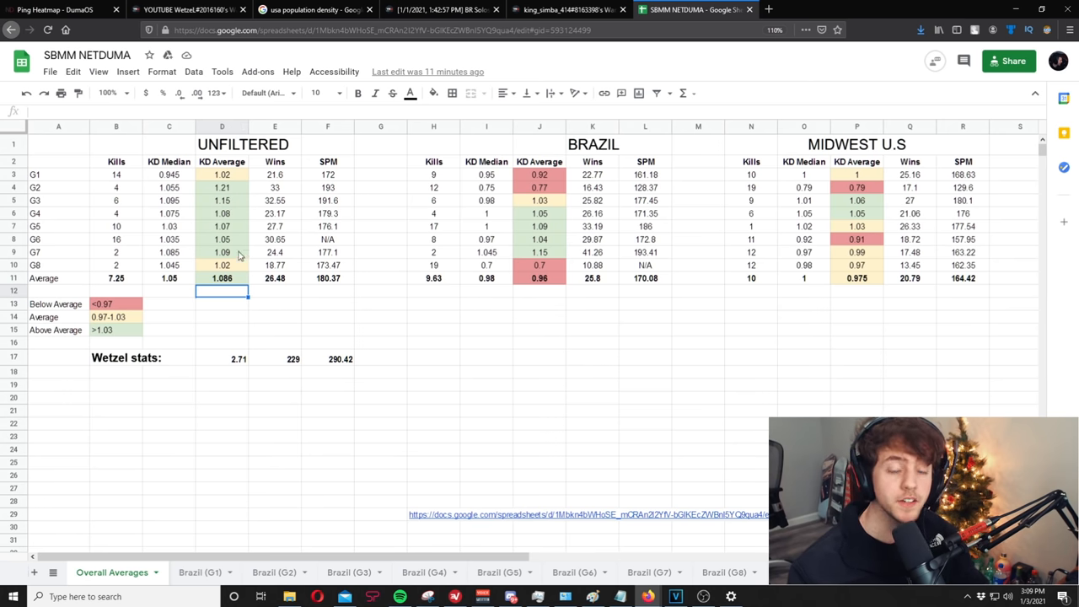
mouse_move(236, 282)
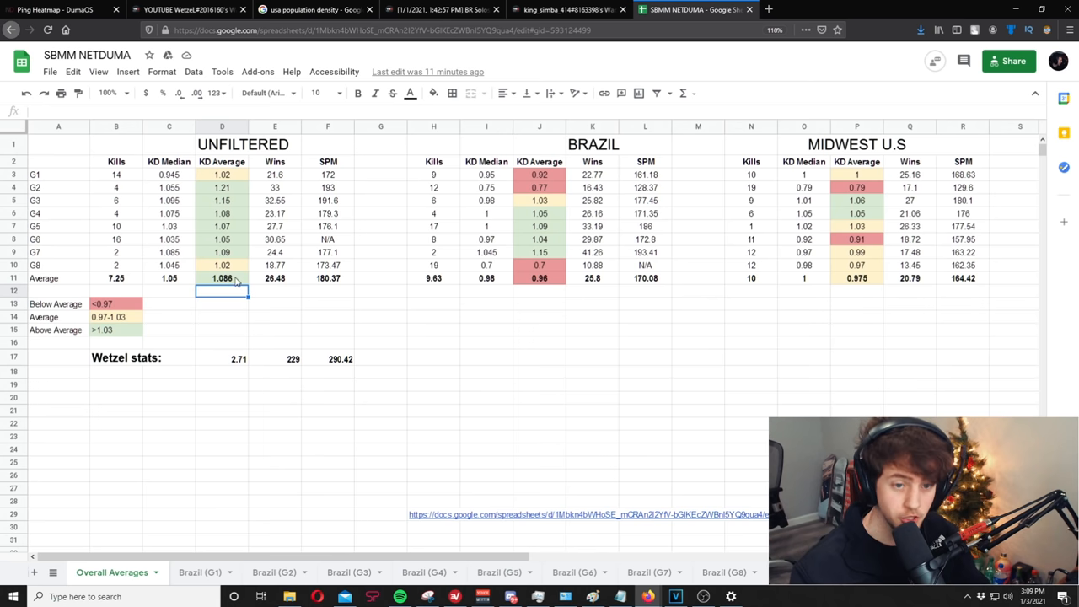
mouse_move(238, 297)
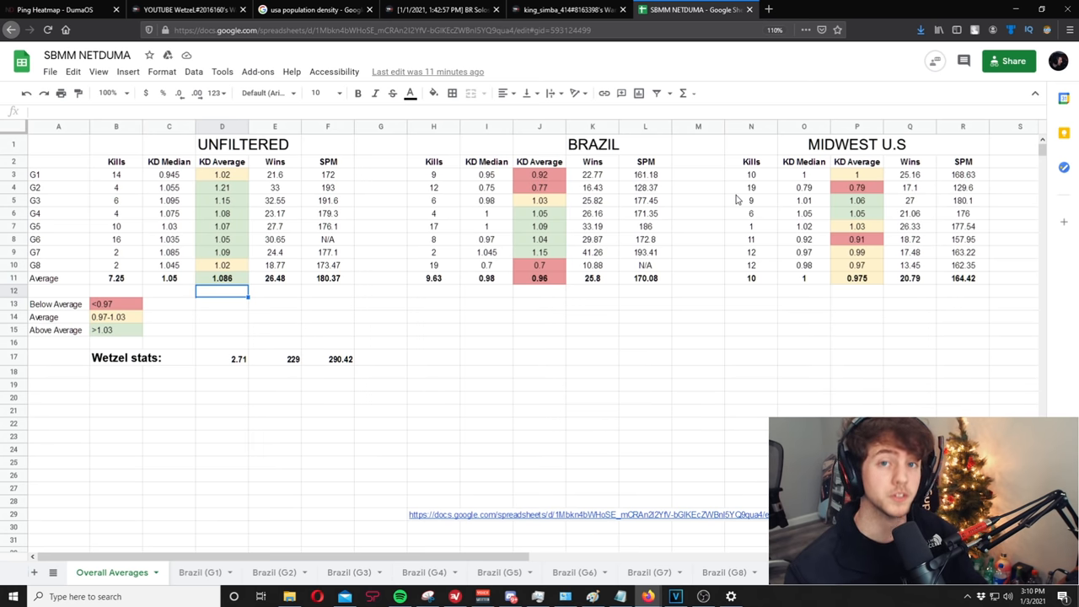
mouse_move(539, 223)
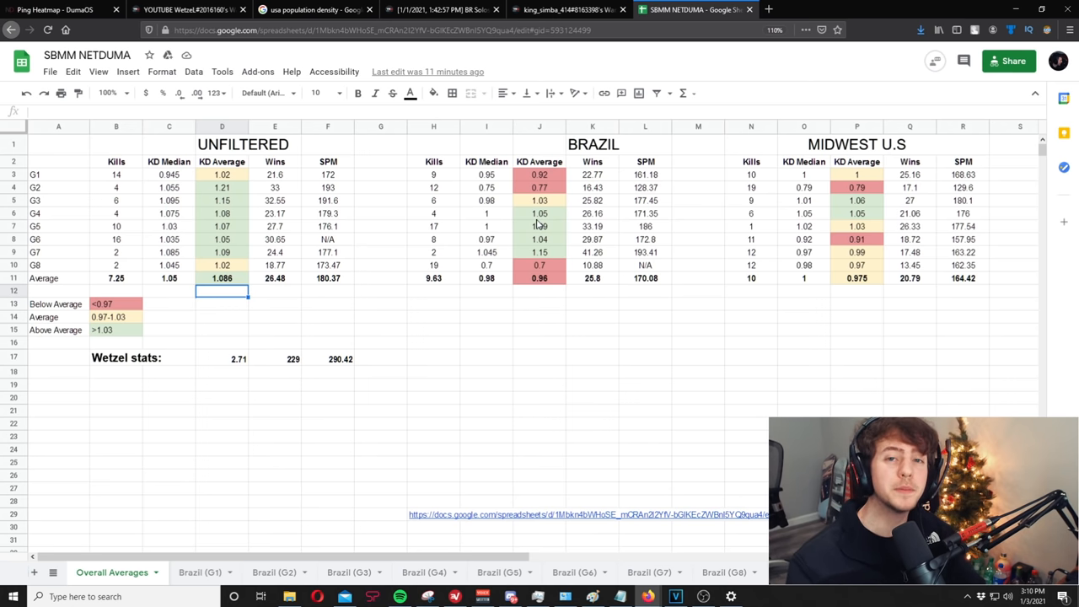
mouse_move(474, 259)
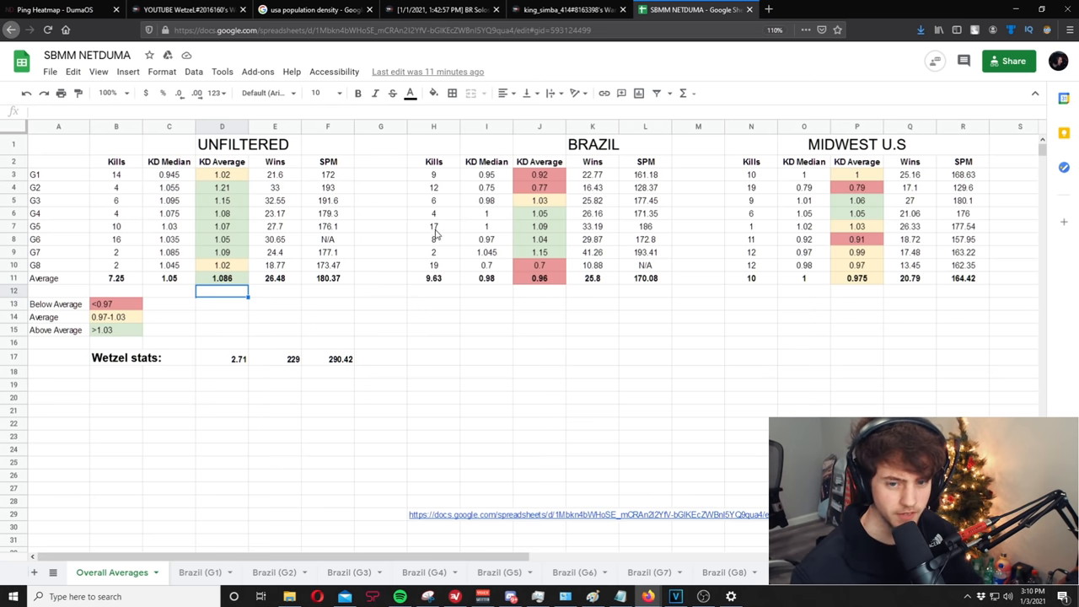
mouse_move(551, 230)
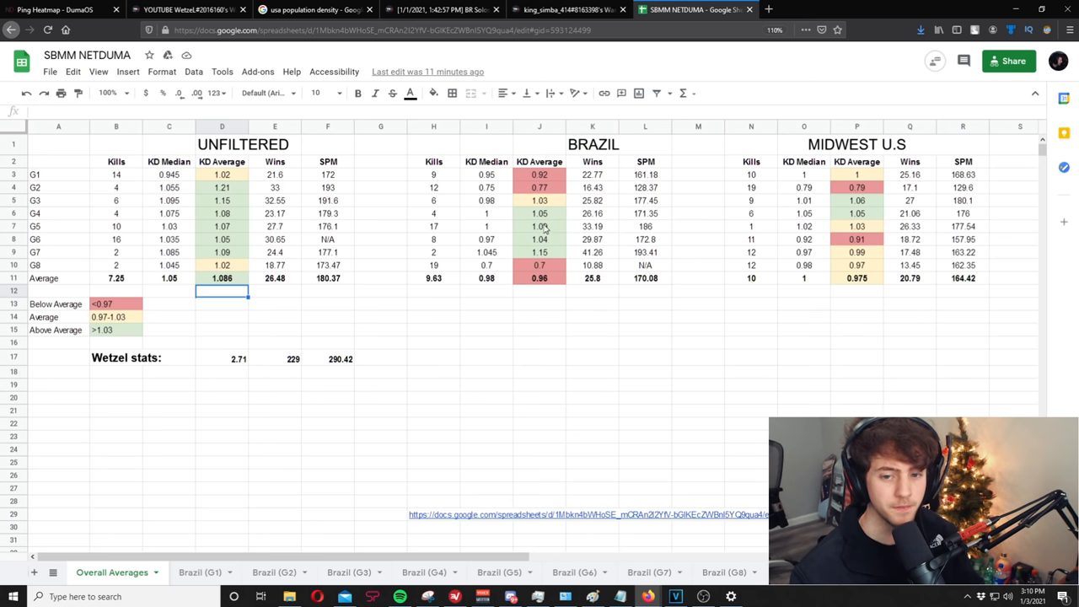
mouse_move(527, 247)
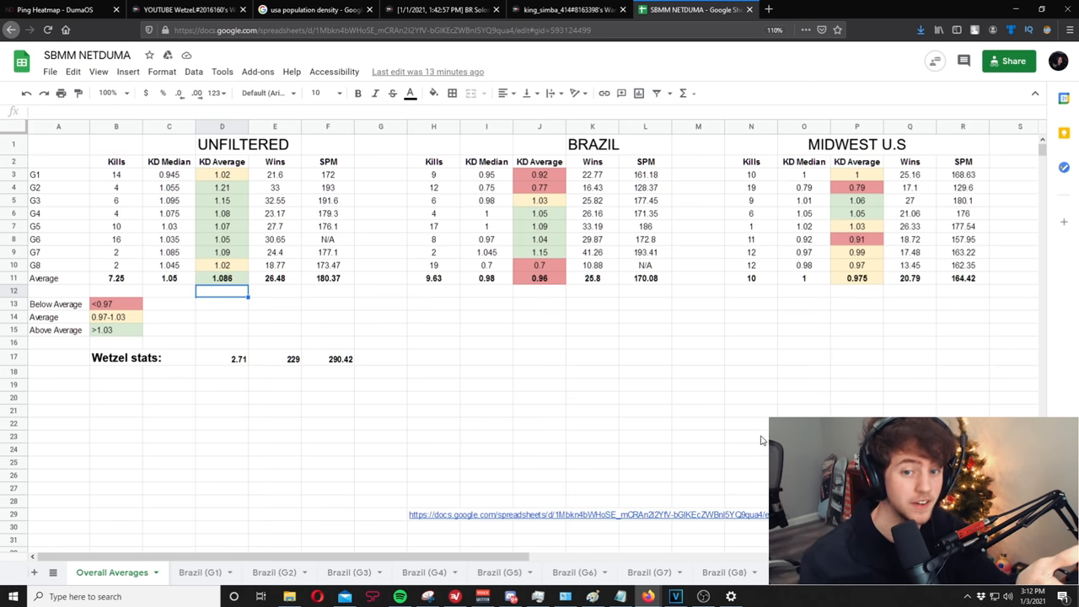
mouse_move(597, 380)
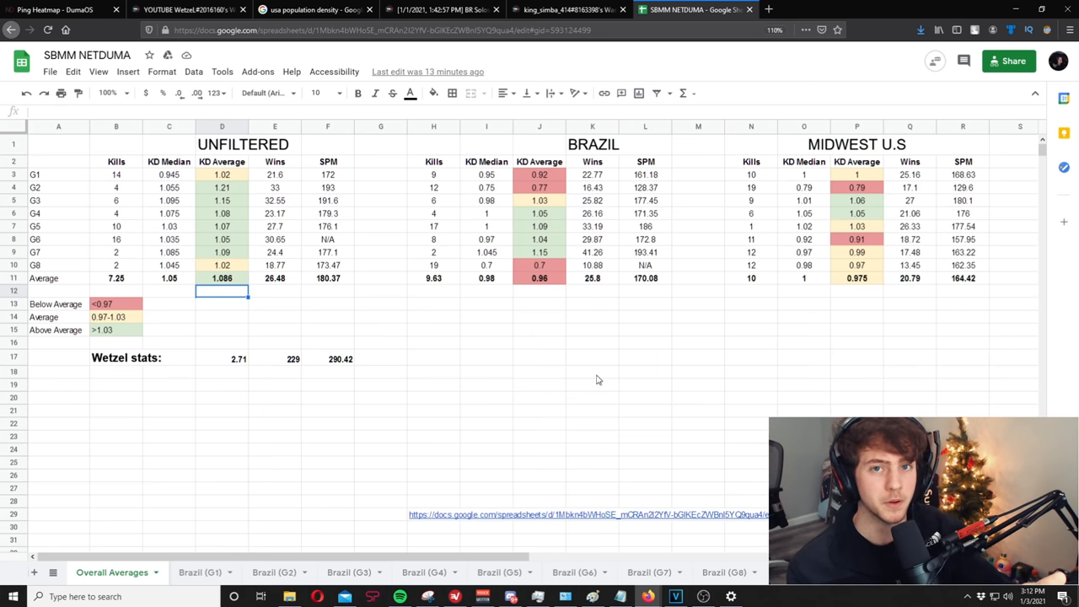
mouse_move(508, 322)
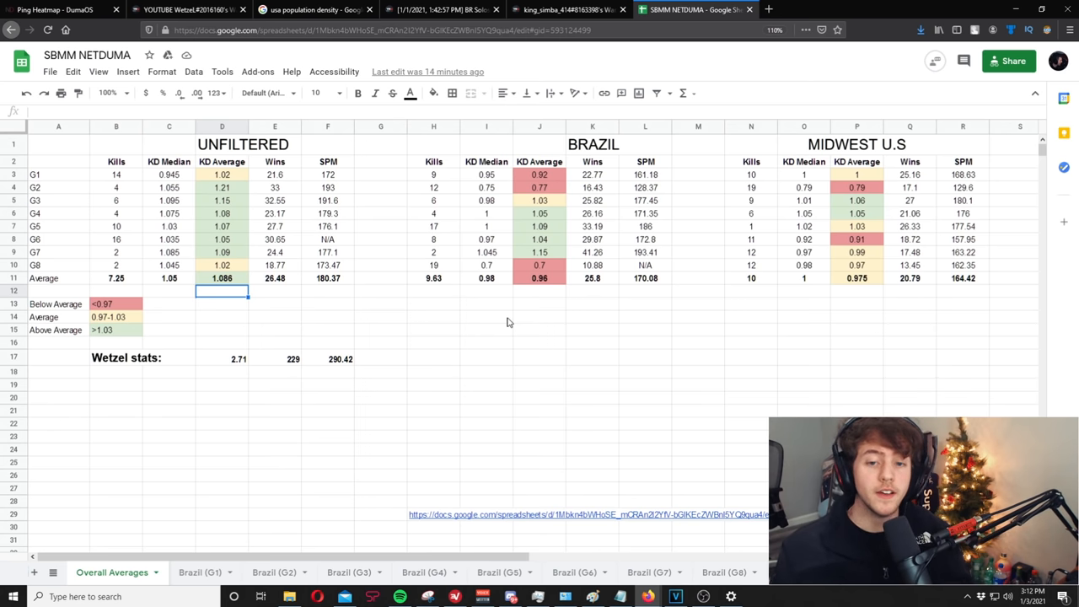
mouse_move(515, 292)
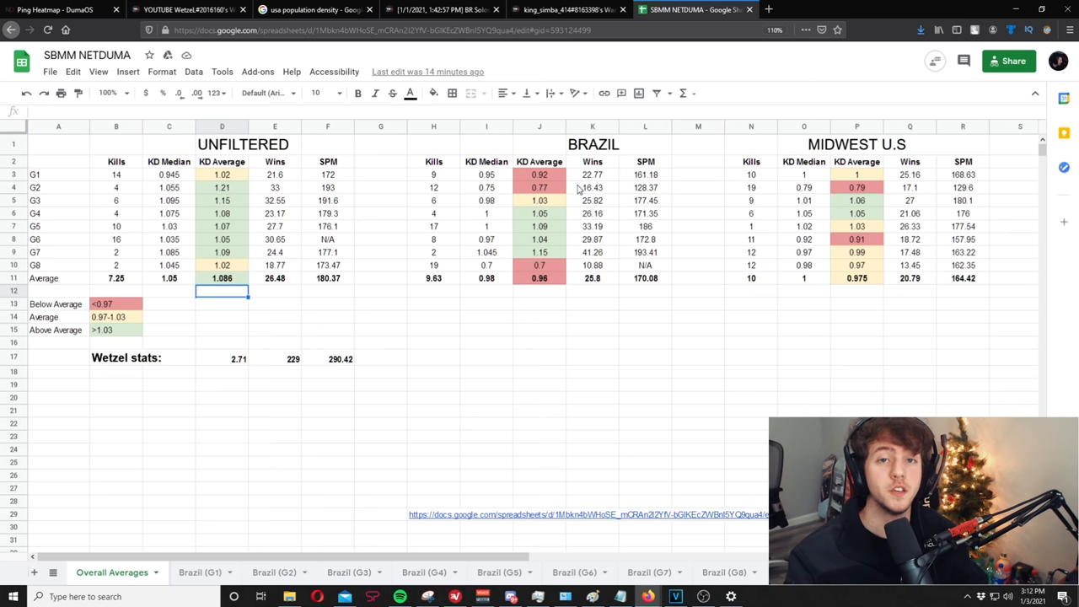
mouse_move(574, 248)
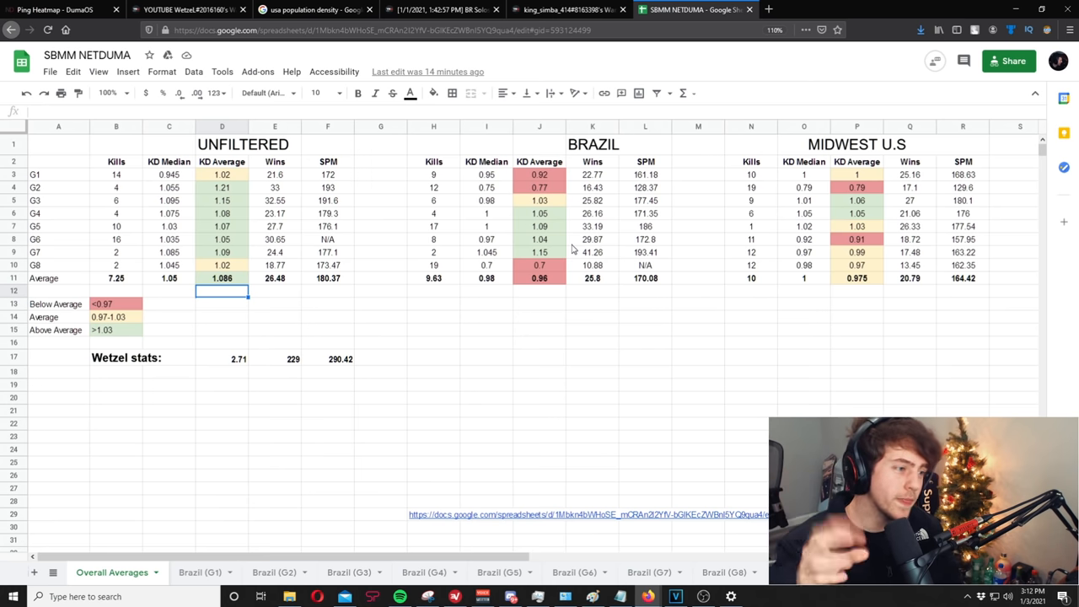
mouse_move(392, 286)
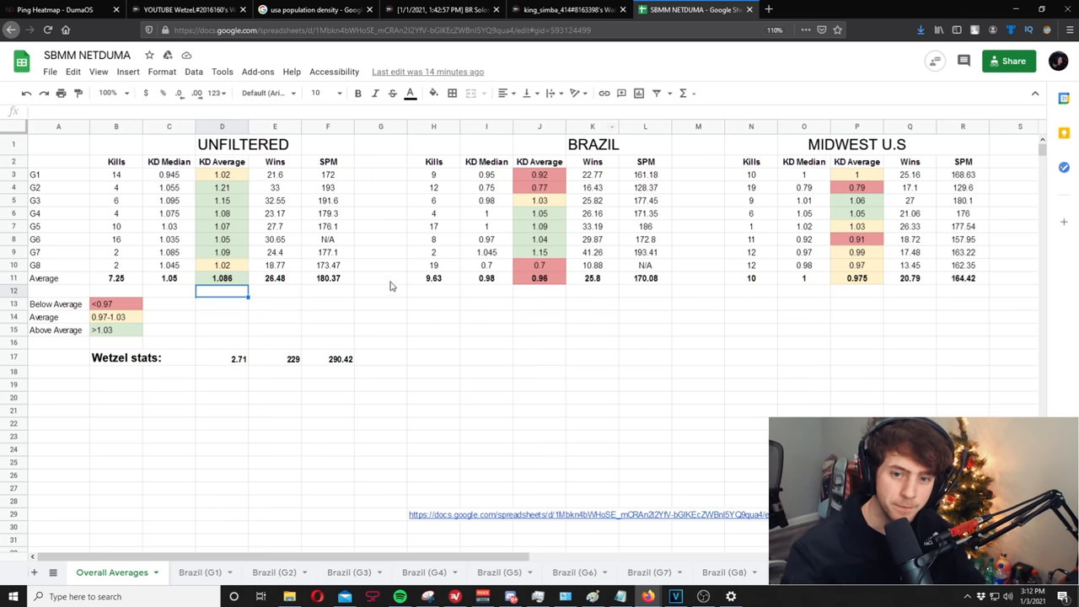
mouse_move(706, 223)
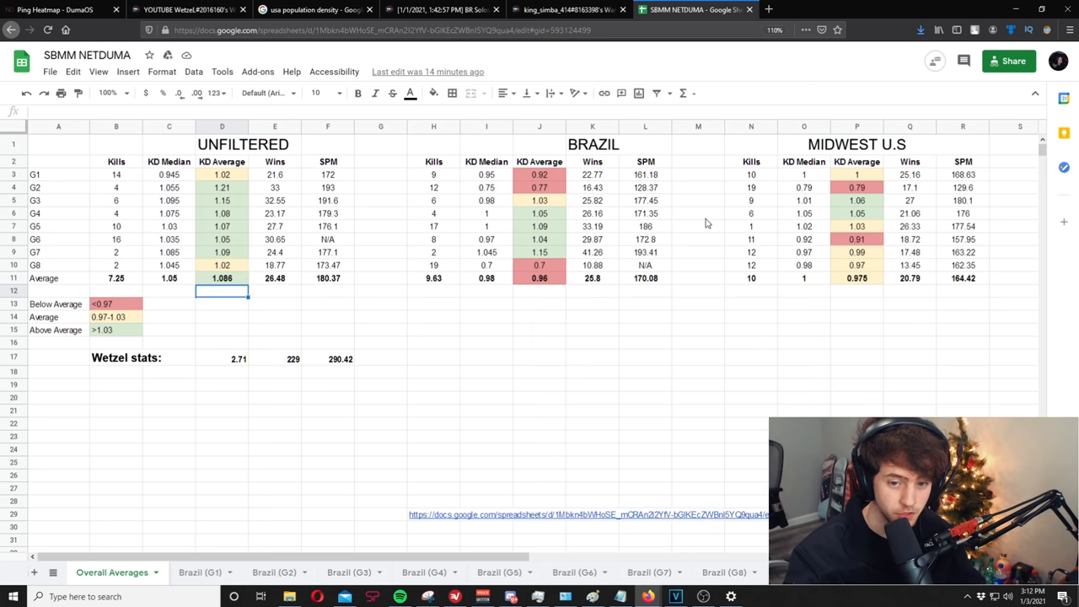
mouse_move(634, 154)
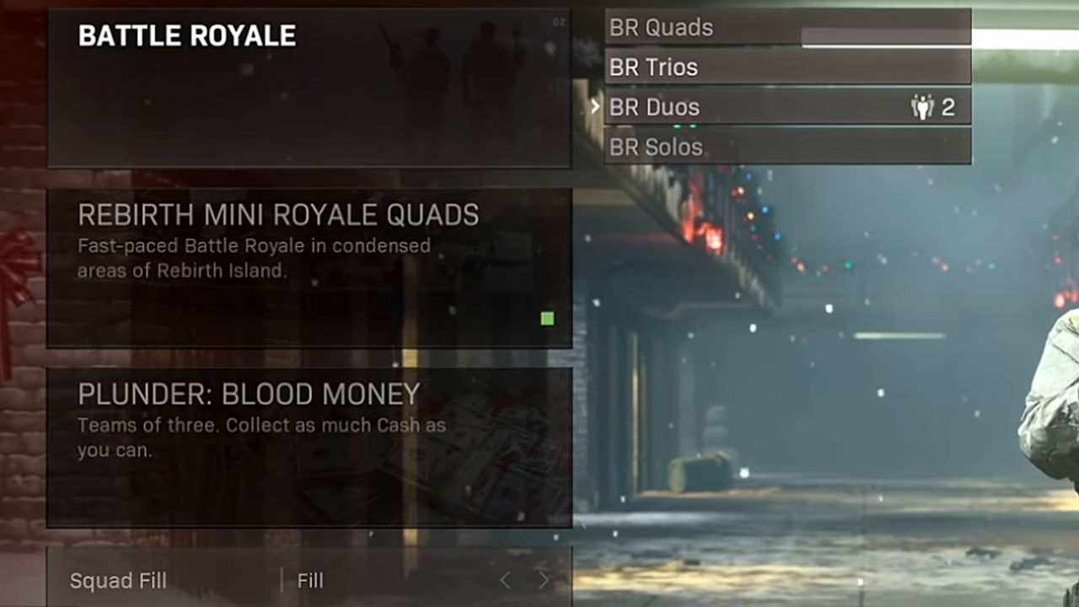
- Open Battle Royale in Warzone's menu to show Quads, Trios, Duos and Solos
click(656, 146)
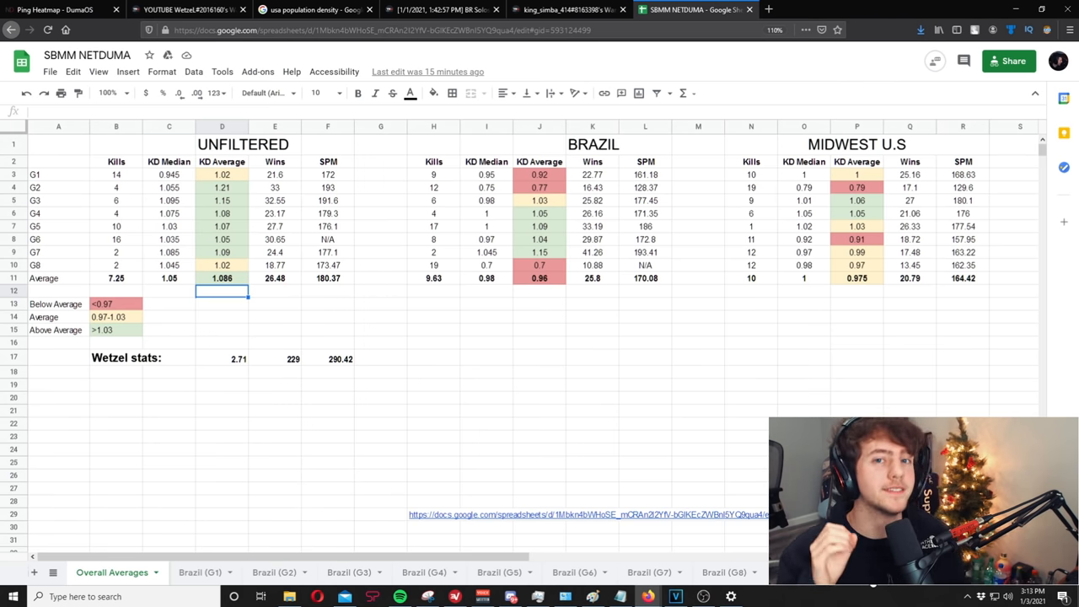
mouse_move(1017, 330)
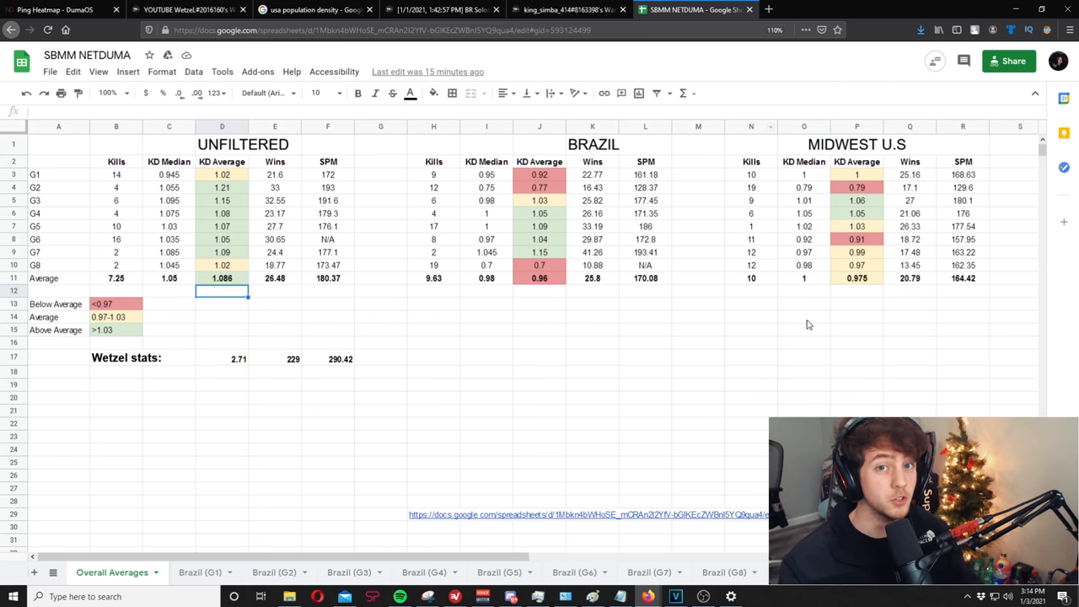
mouse_move(977, 206)
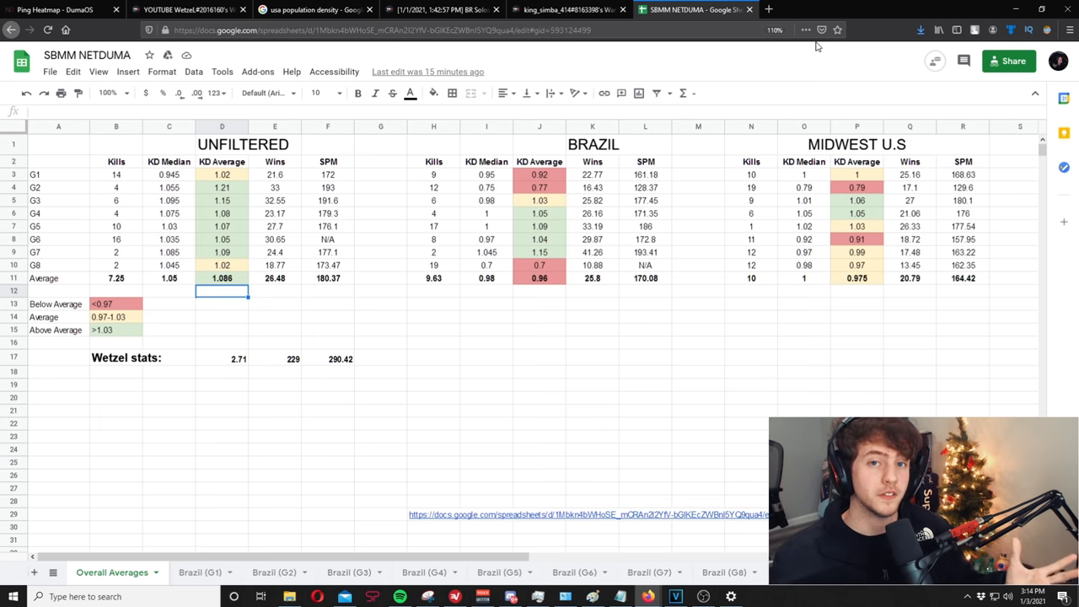
- Open sbmmwarzone.com in a new Firefox tab
click(814, 9)
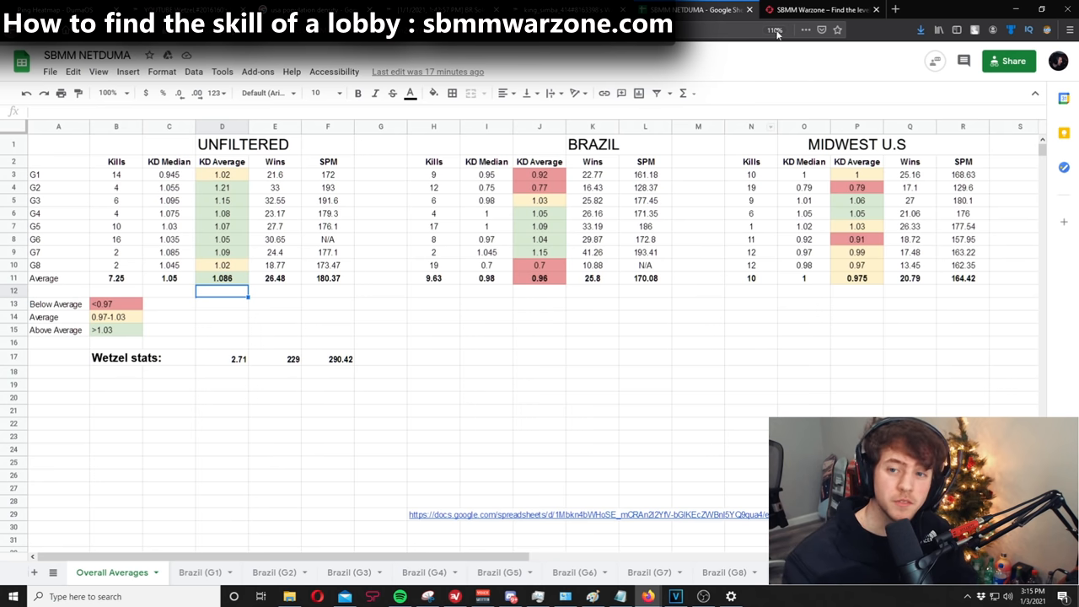
- Check a world-record lobby's team K/D (median 0.90, average 0.95), then return to SBMM NETDUMA
click(817, 10)
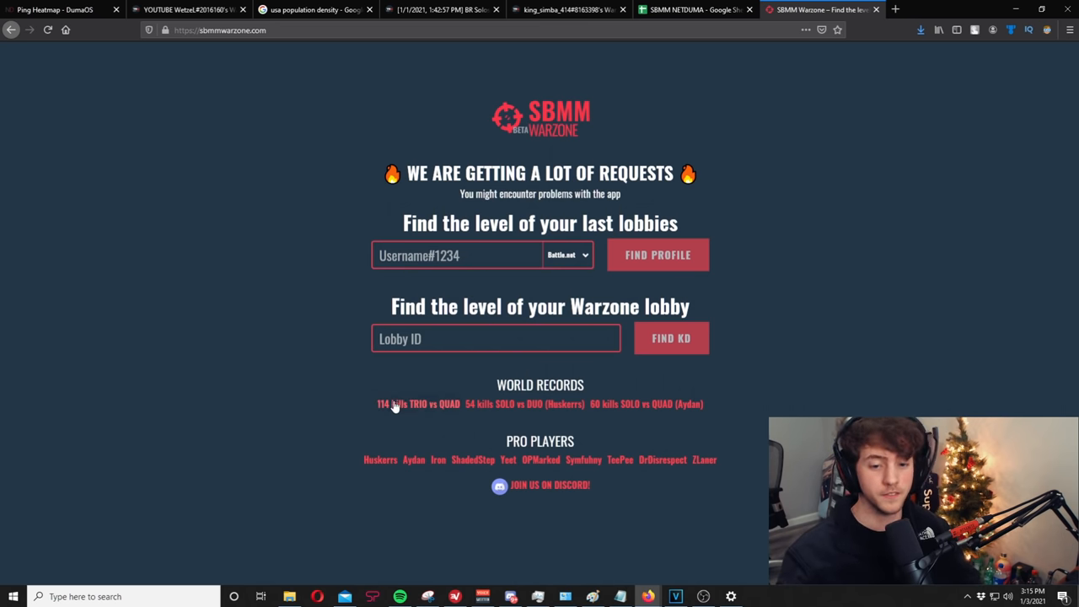
click(418, 403)
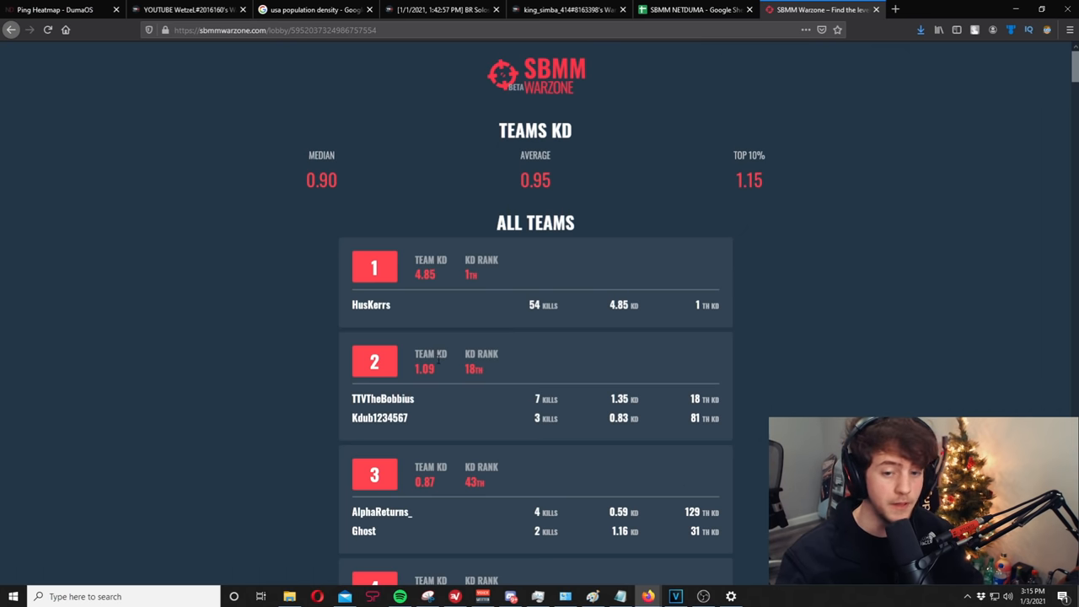
mouse_move(599, 186)
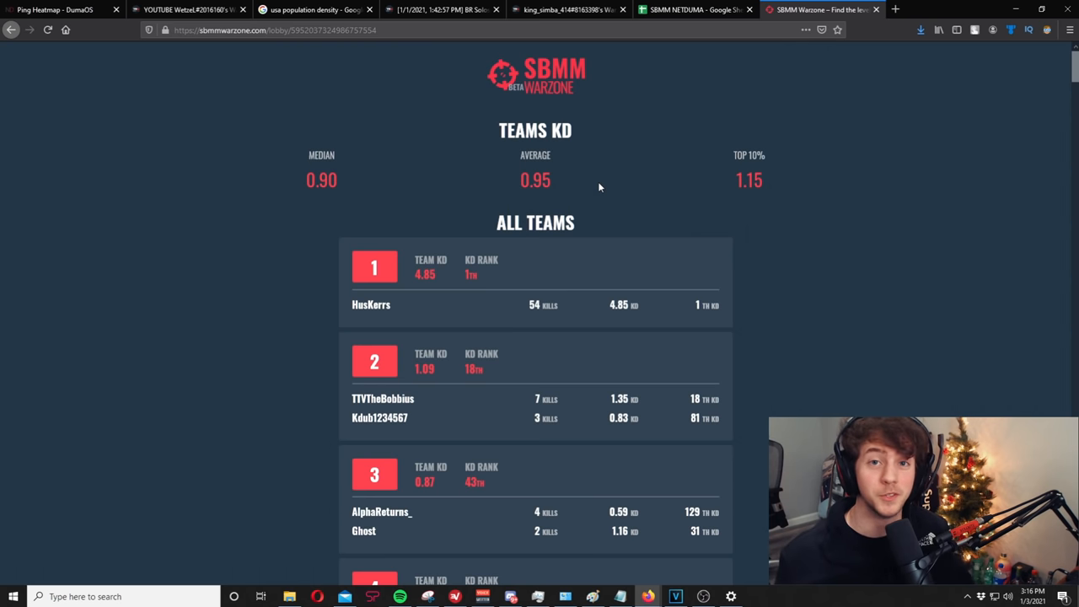
click(691, 9)
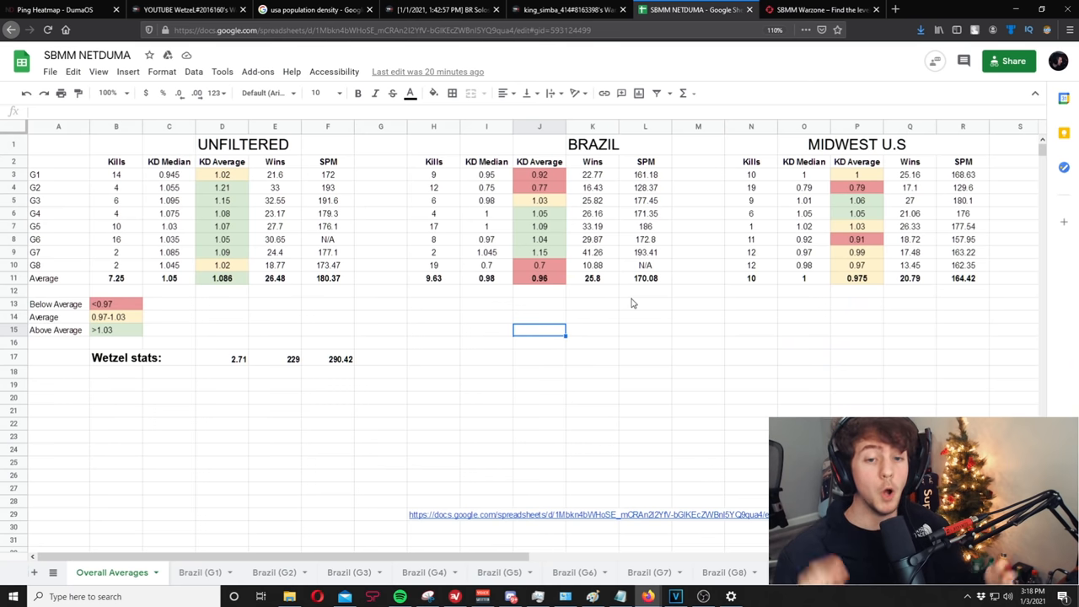